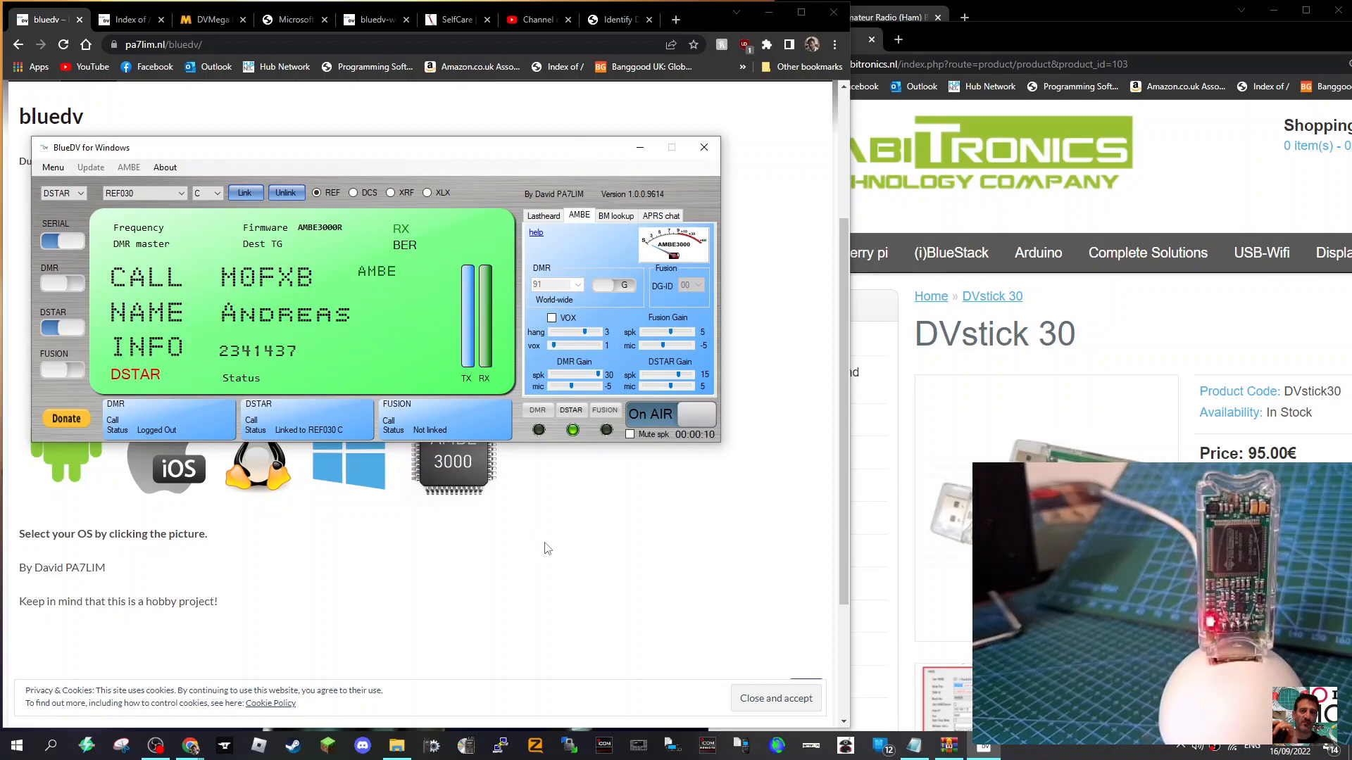
{"action": "mouse_move", "coordinate": [537, 526]}
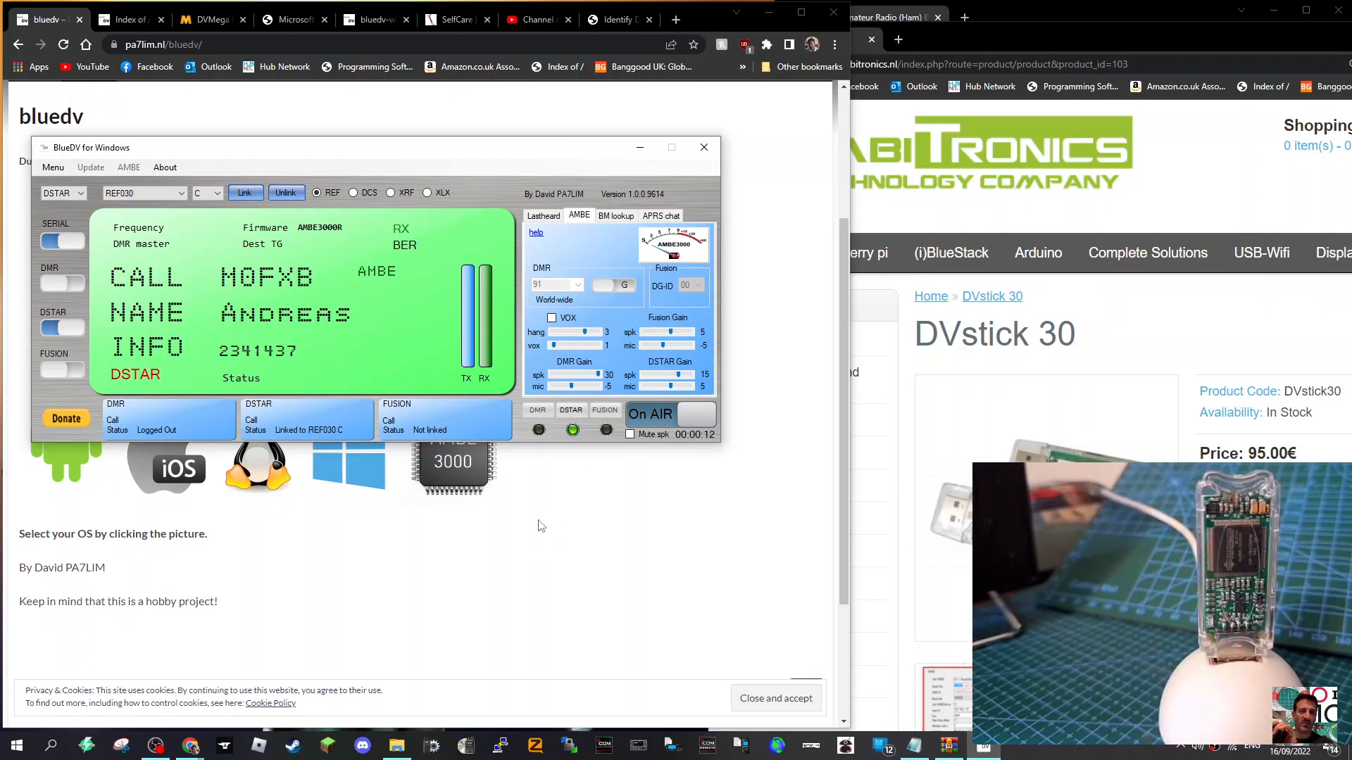
{"action": "mouse_move", "coordinate": [690, 418]}
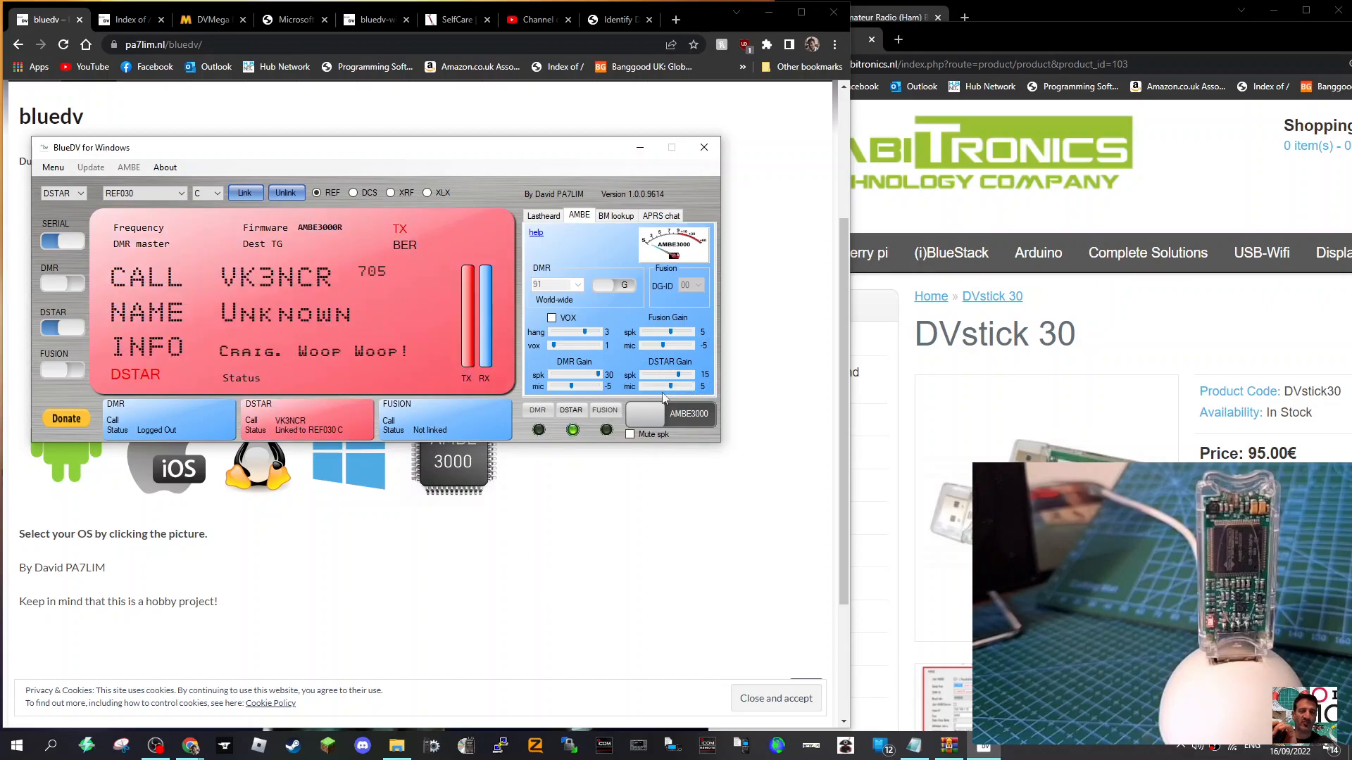
{"action": "mouse_move", "coordinate": [483, 538]}
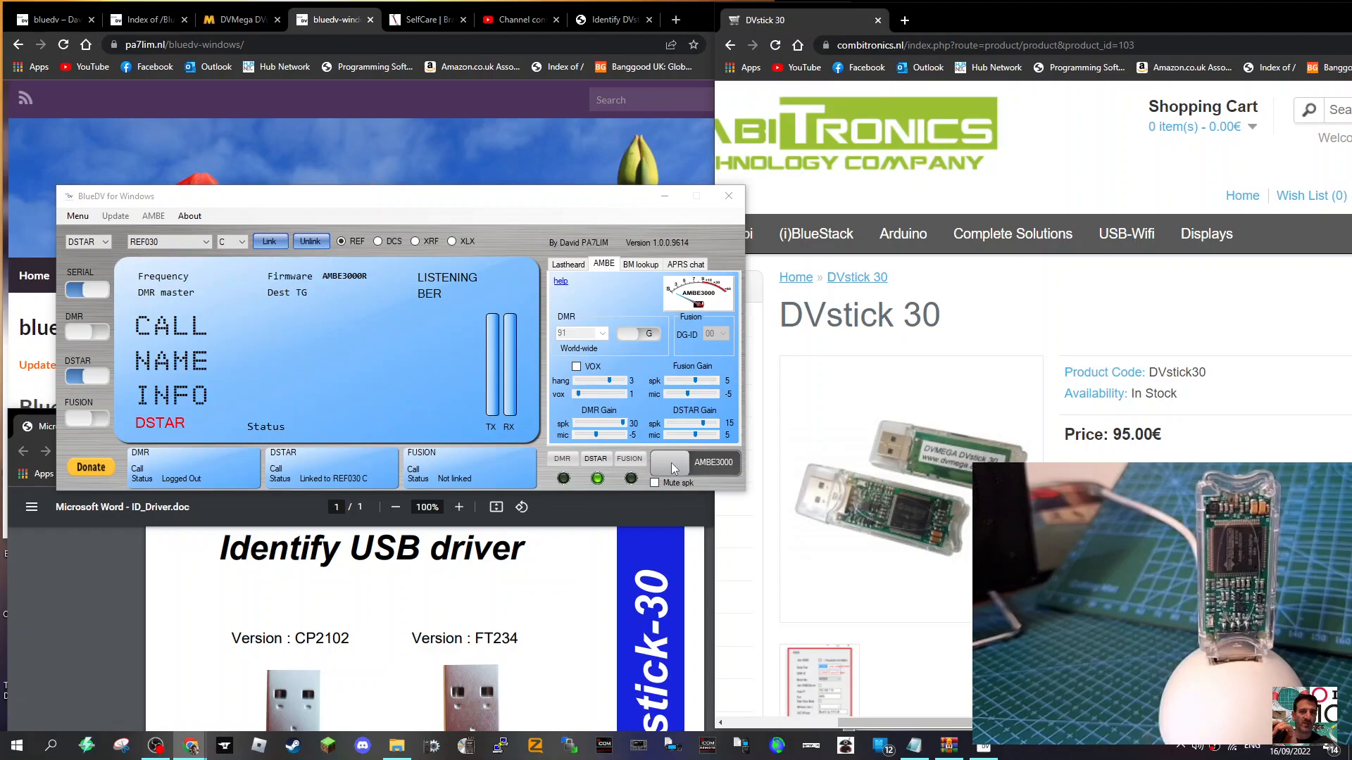
{"action": "mouse_move", "coordinate": [623, 507]}
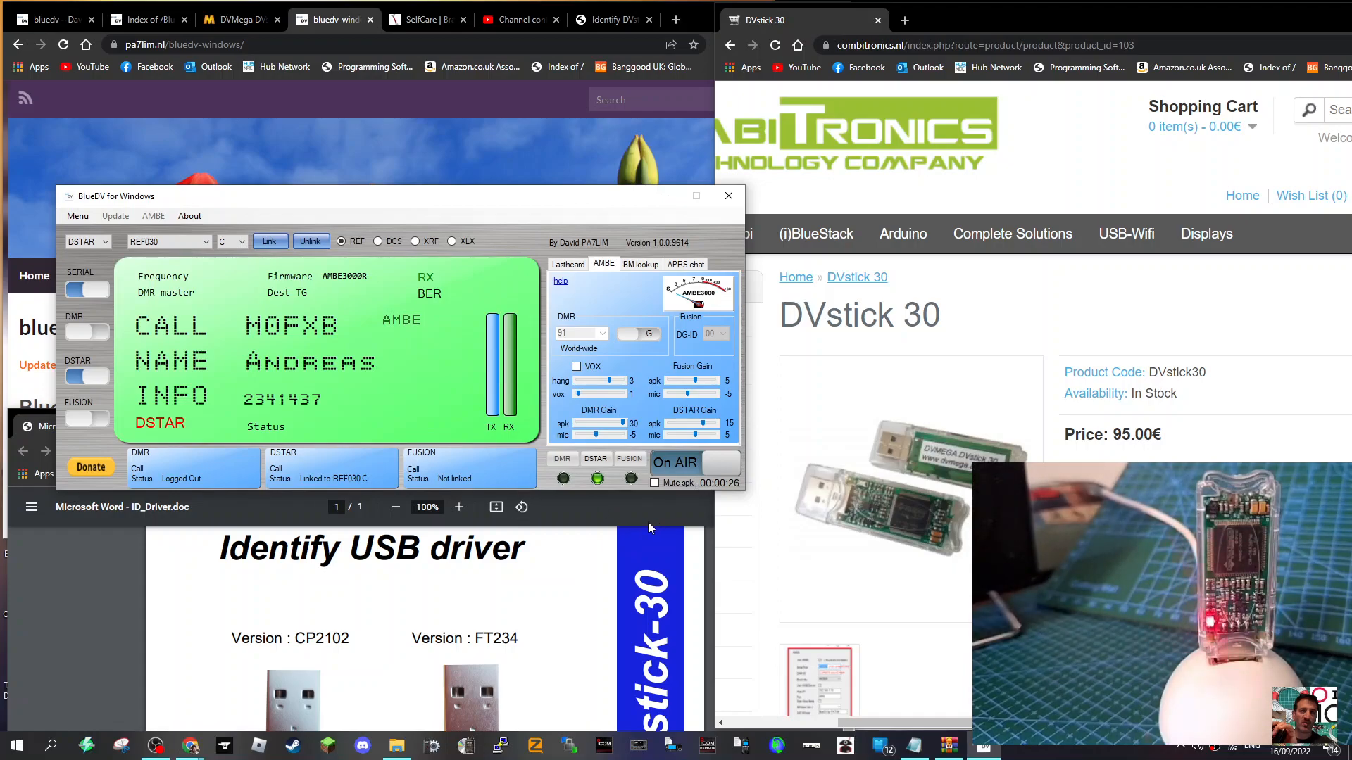
{"action": "mouse_move", "coordinate": [694, 494]}
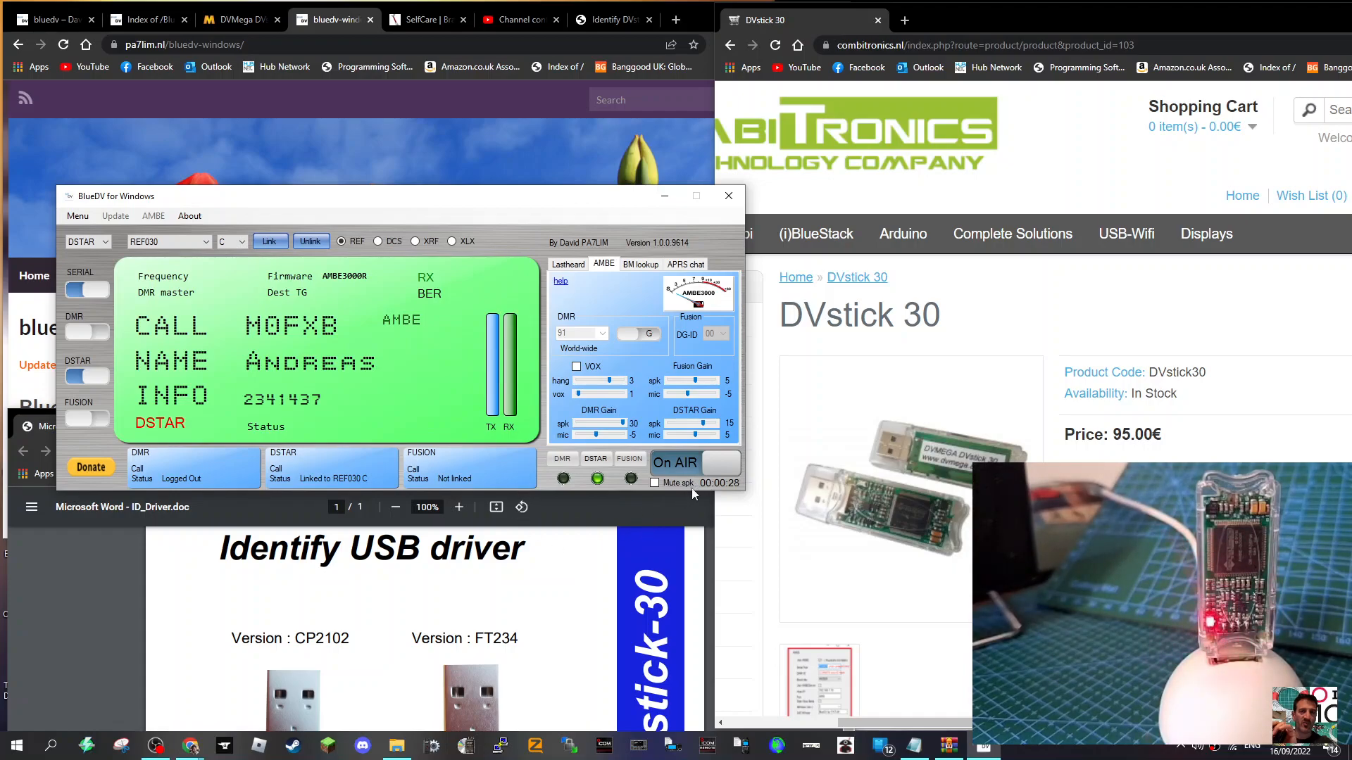
Step: Stop the D-STAR test transmission on REF030 C and resume listening
{"action": "left_click", "coordinate": [676, 463]}
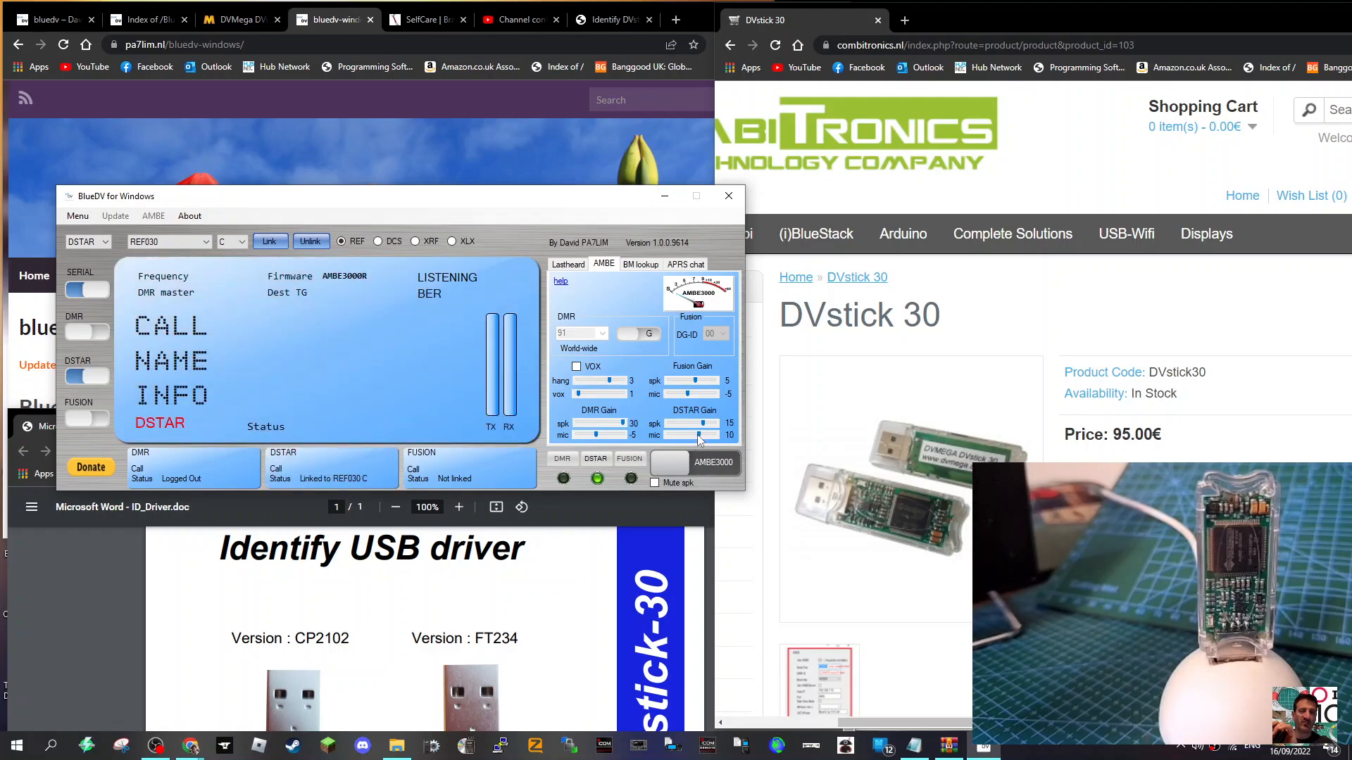
Step: Enable Mute spk to silence the local speaker audio
{"action": "left_click", "coordinate": [653, 483]}
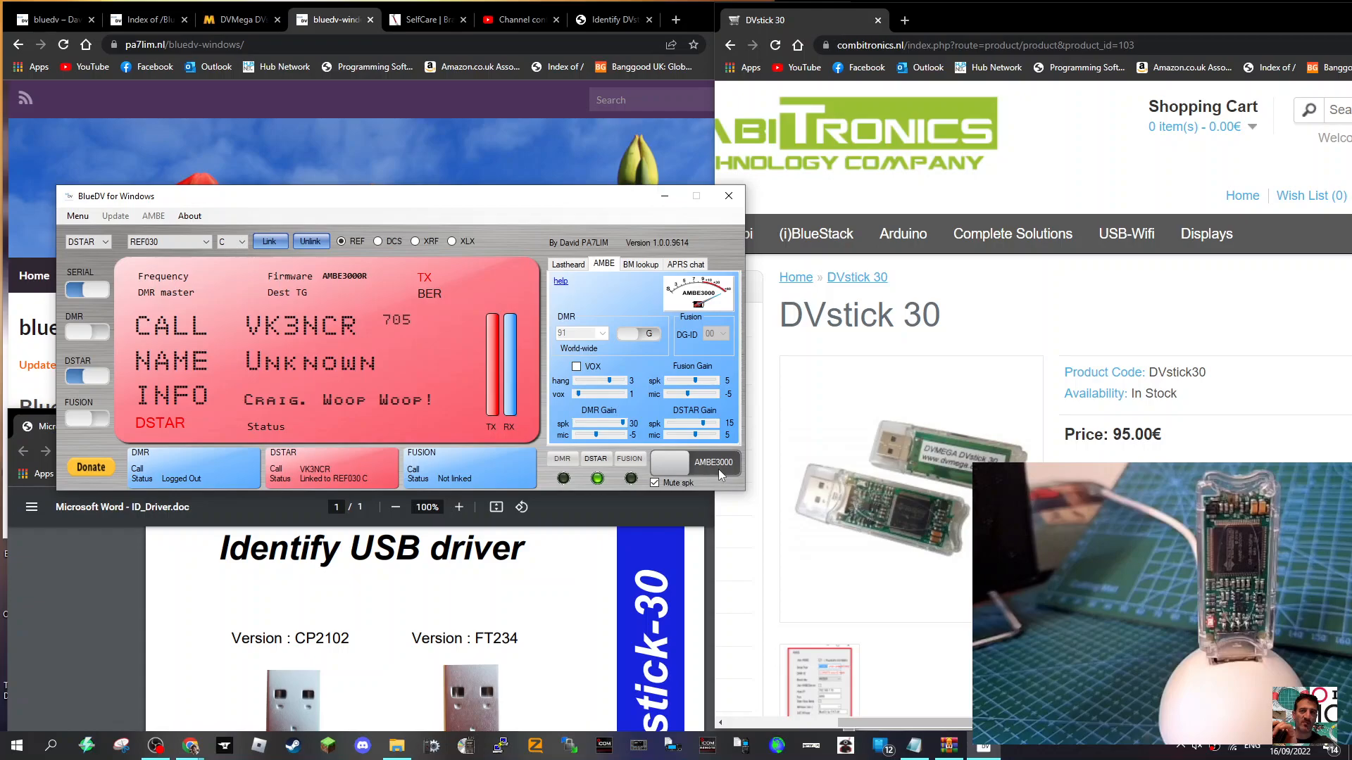
{"action": "mouse_move", "coordinate": [715, 427]}
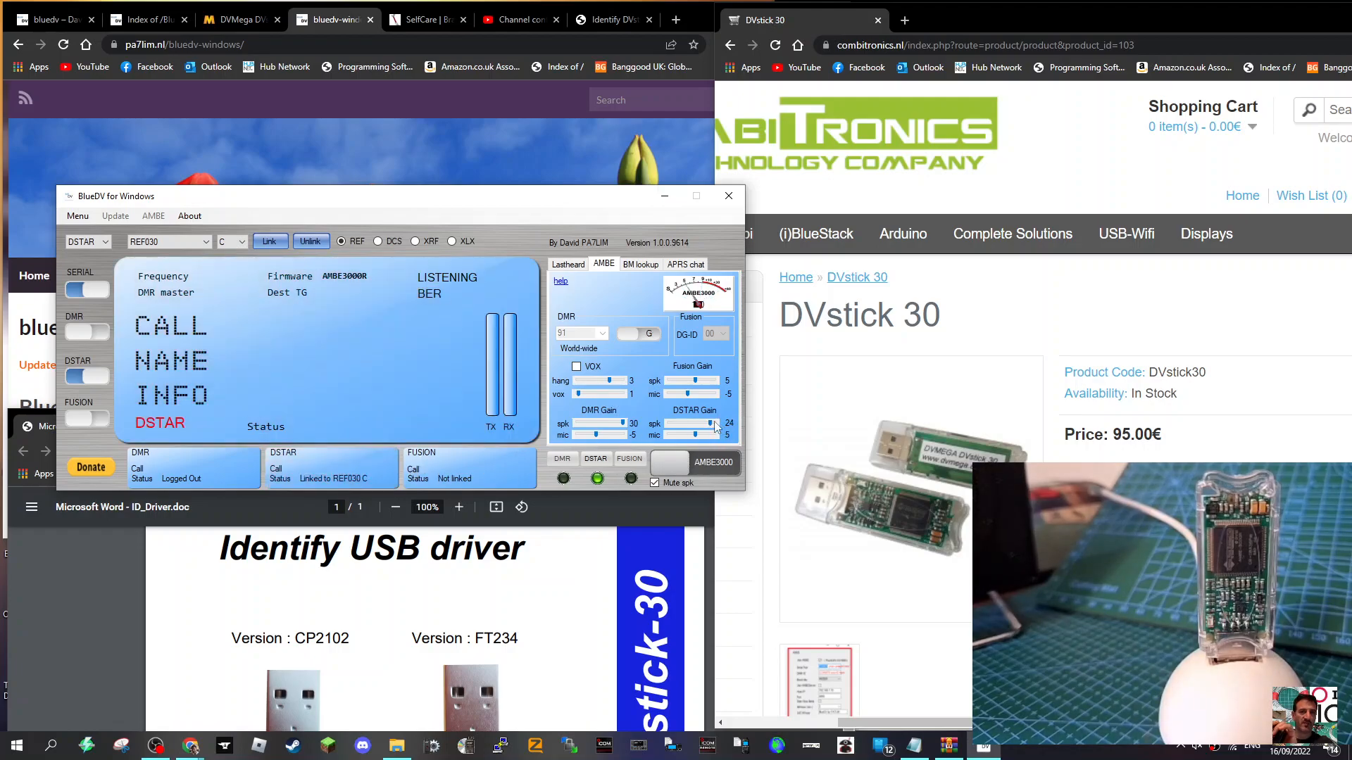
Step: Adjust the D-STAR Gain spk slider, bringing it down through 15 to 10
{"action": "left_click_drag", "start_coordinate": [713, 423], "coordinate": [727, 423]}
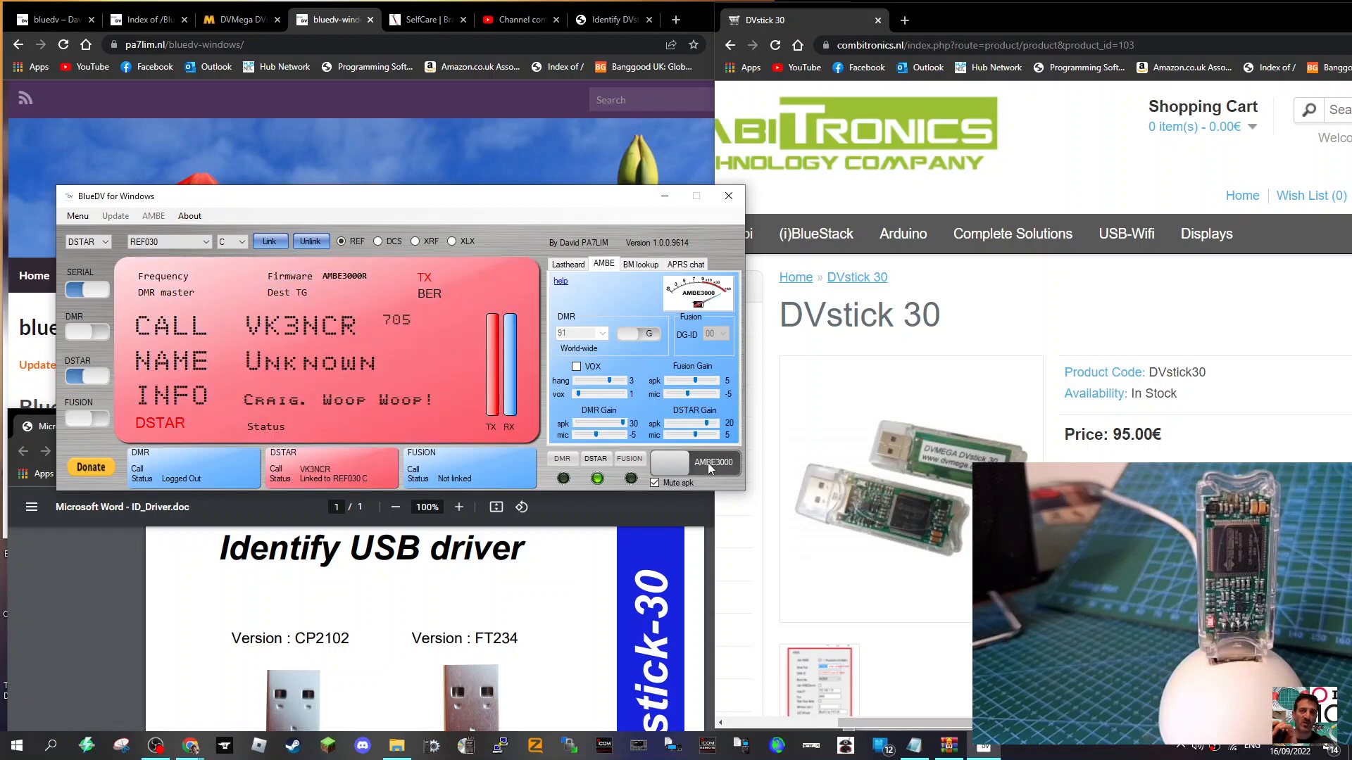
{"action": "mouse_move", "coordinate": [706, 457]}
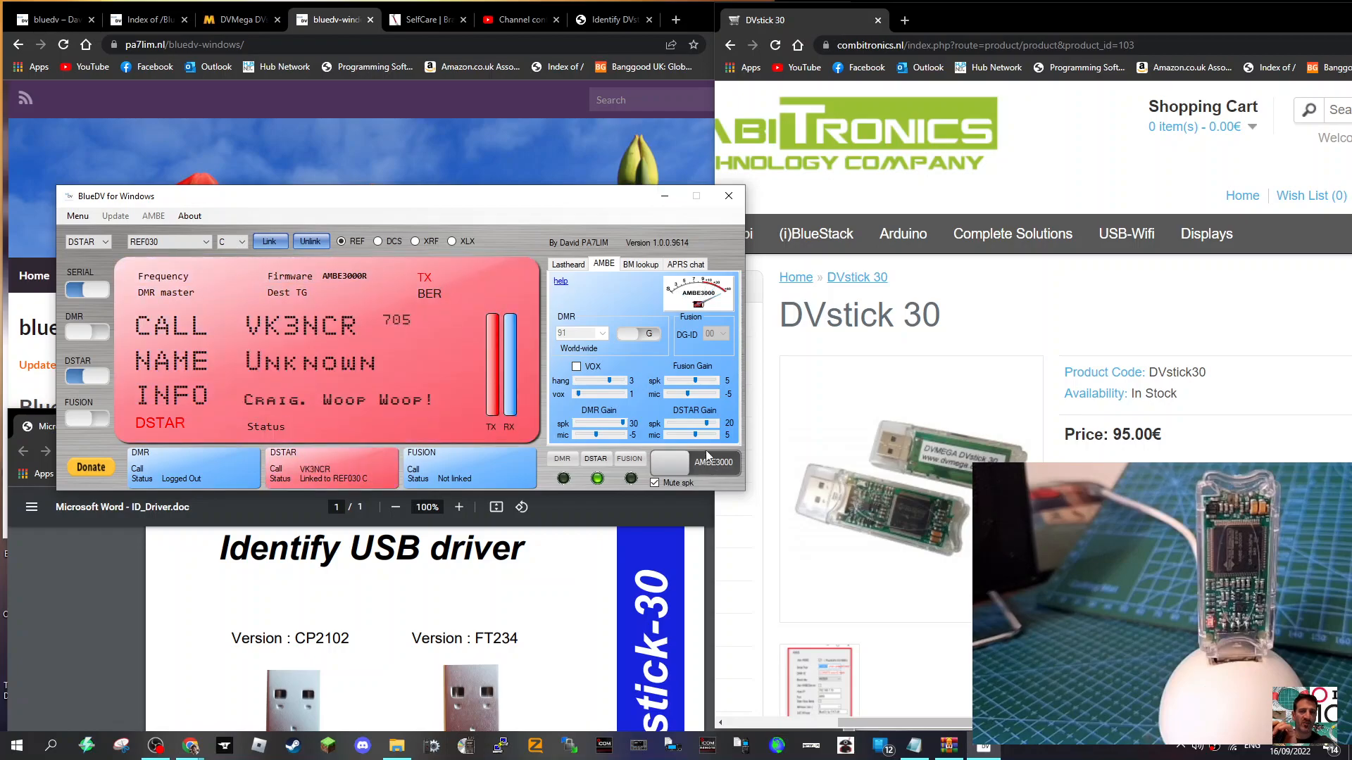
{"action": "left_click_drag", "start_coordinate": [715, 423], "coordinate": [703, 423]}
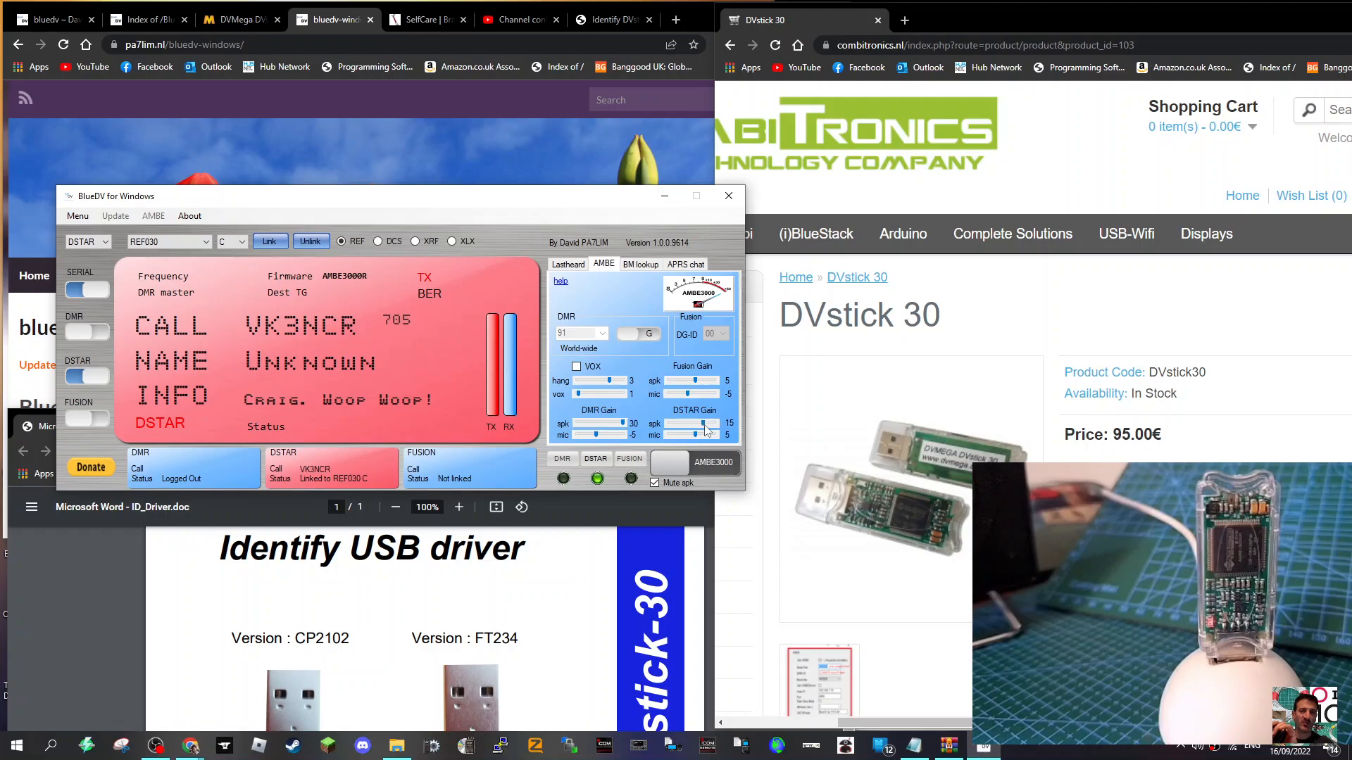
{"action": "left_click_drag", "start_coordinate": [720, 423], "coordinate": [698, 423]}
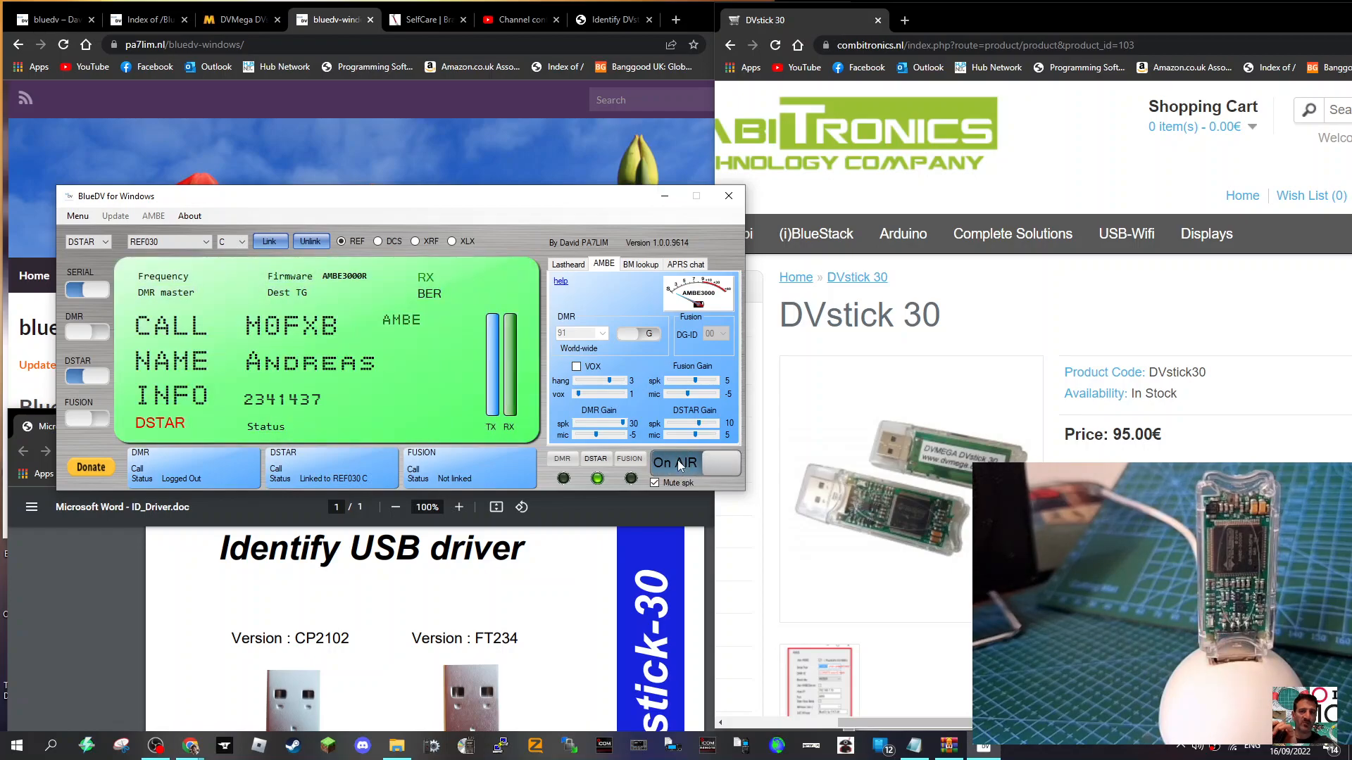
Step: End the REF030 C transmission, keeping D-STAR speaker gain at 10
{"action": "left_click", "coordinate": [671, 463]}
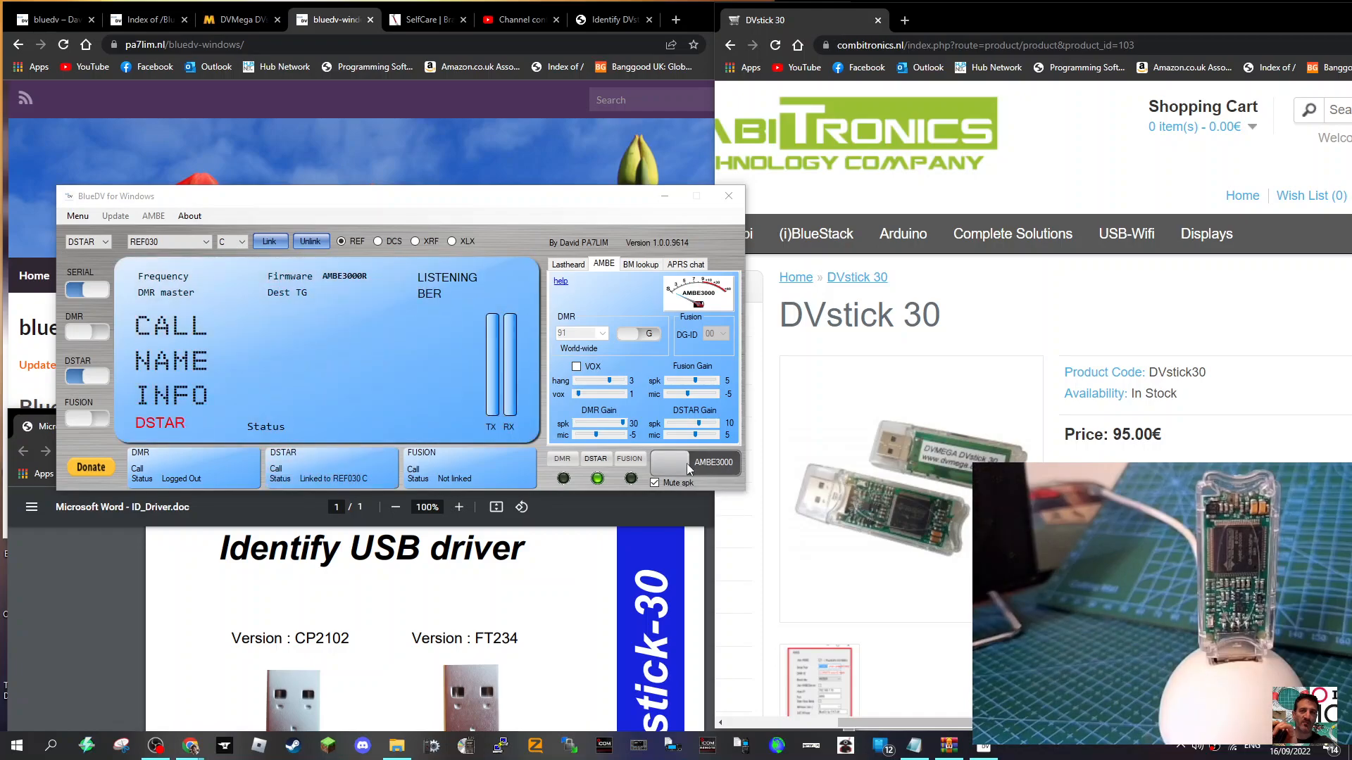
{"action": "mouse_move", "coordinate": [683, 468]}
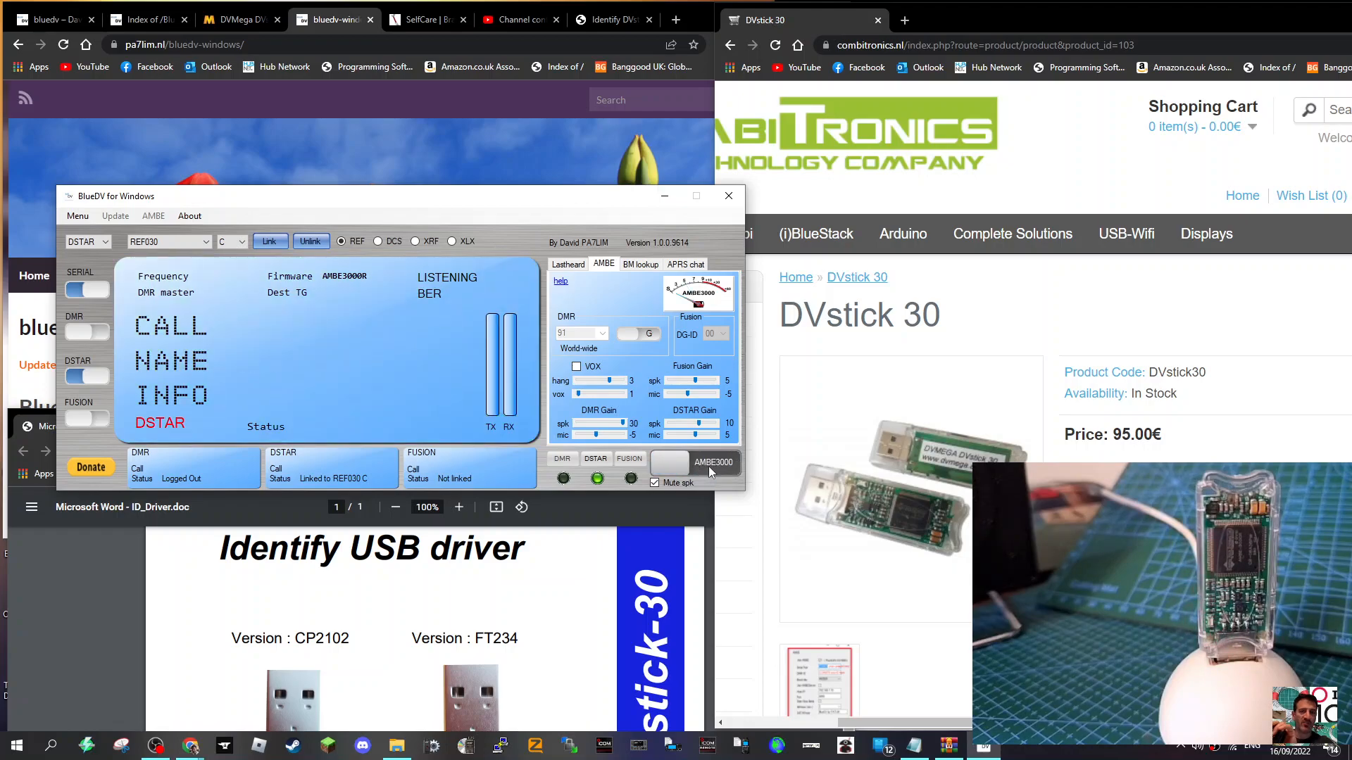
{"action": "mouse_move", "coordinate": [660, 457]}
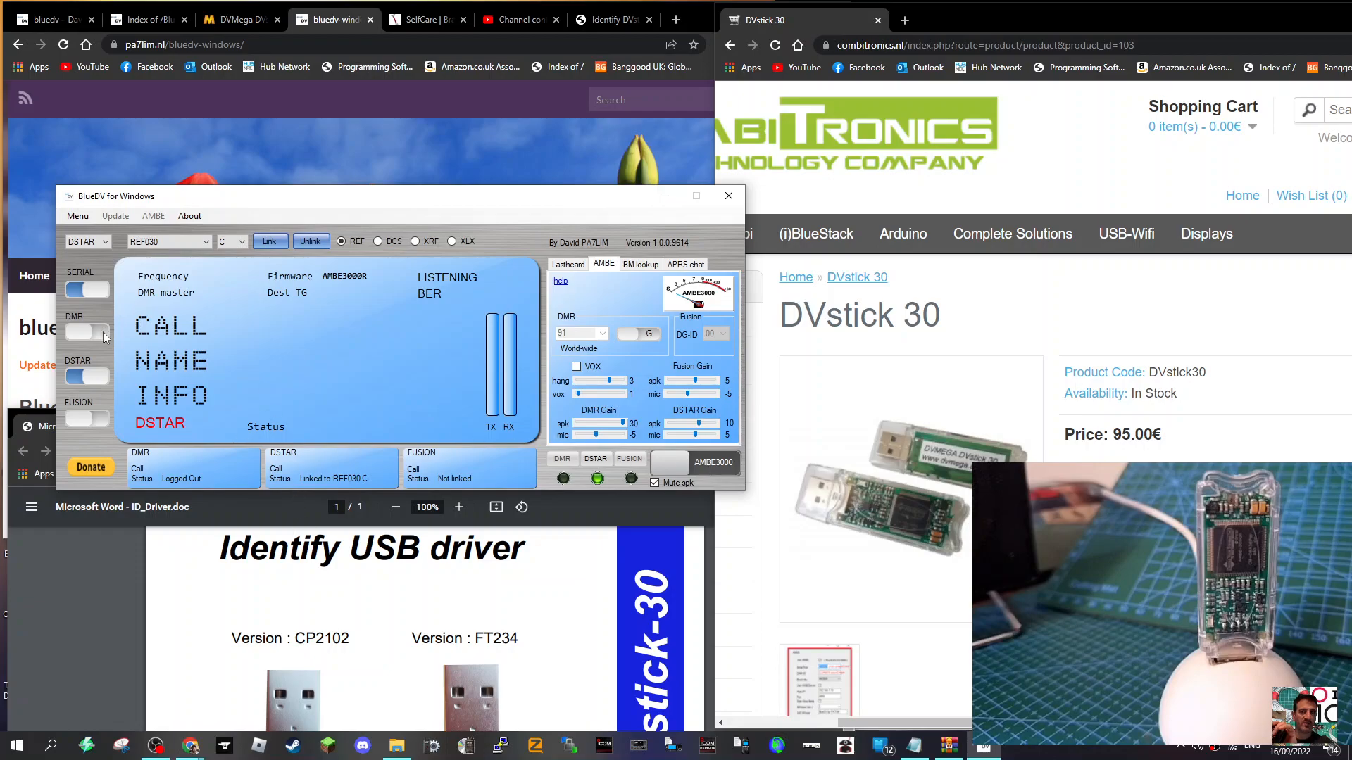
{"action": "mouse_move", "coordinate": [142, 407]}
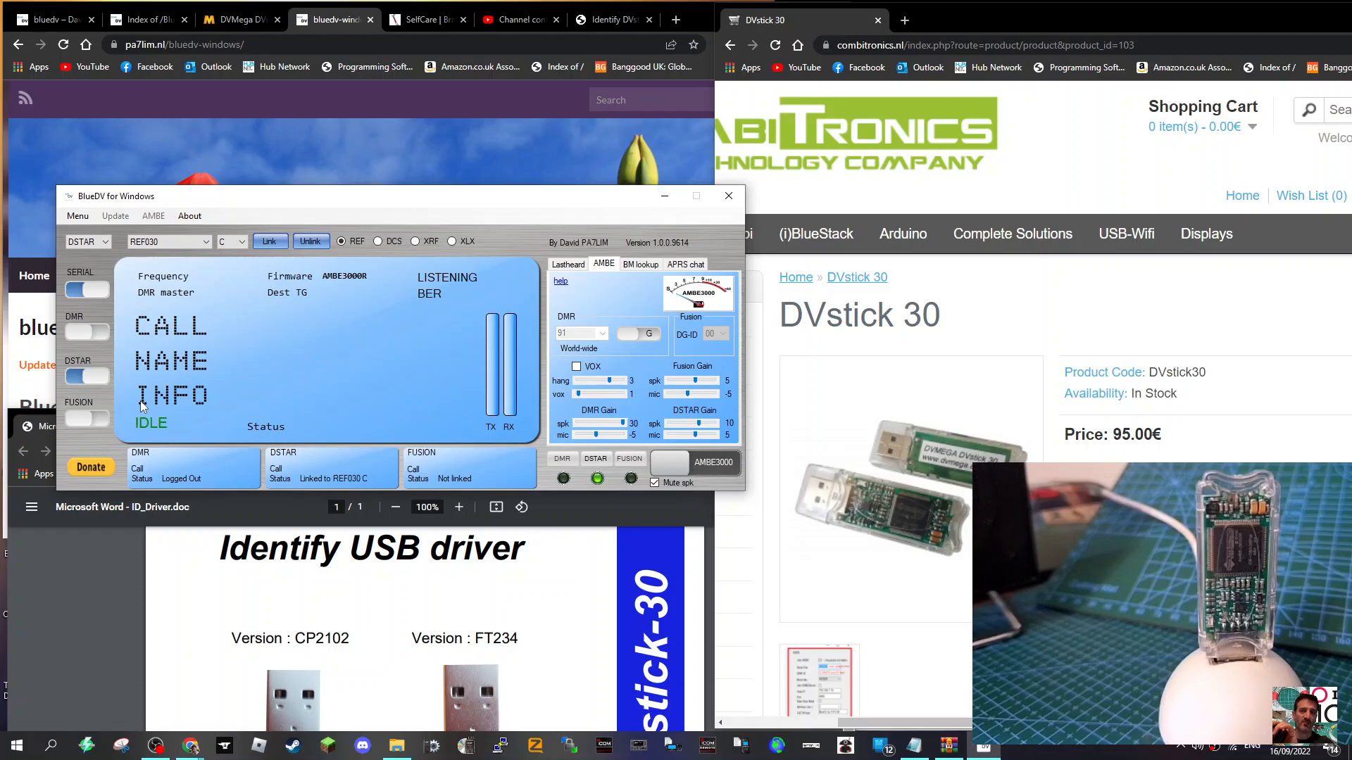
{"action": "mouse_move", "coordinate": [101, 396]}
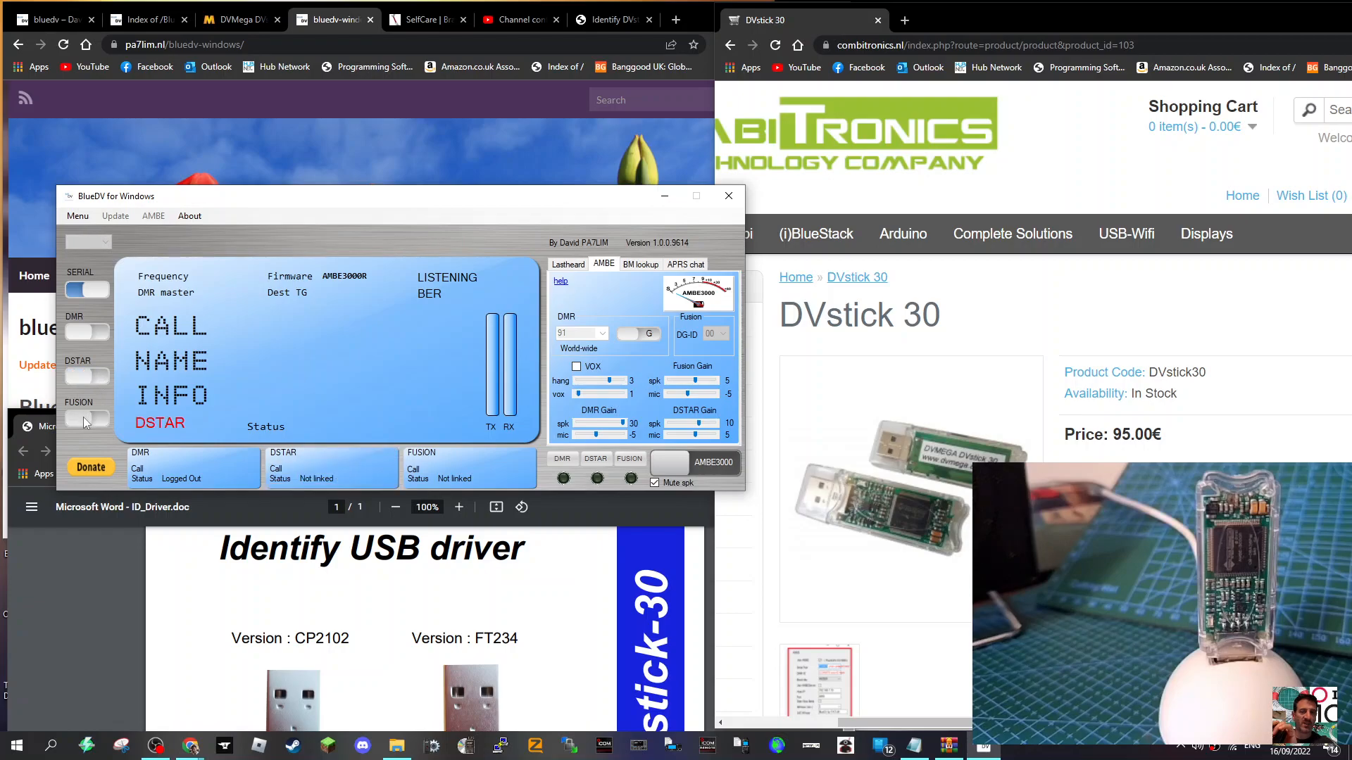
Step: Switch on Fusion mode, with YSF reflector 001-CQ-UK selected
{"action": "left_click", "coordinate": [84, 419]}
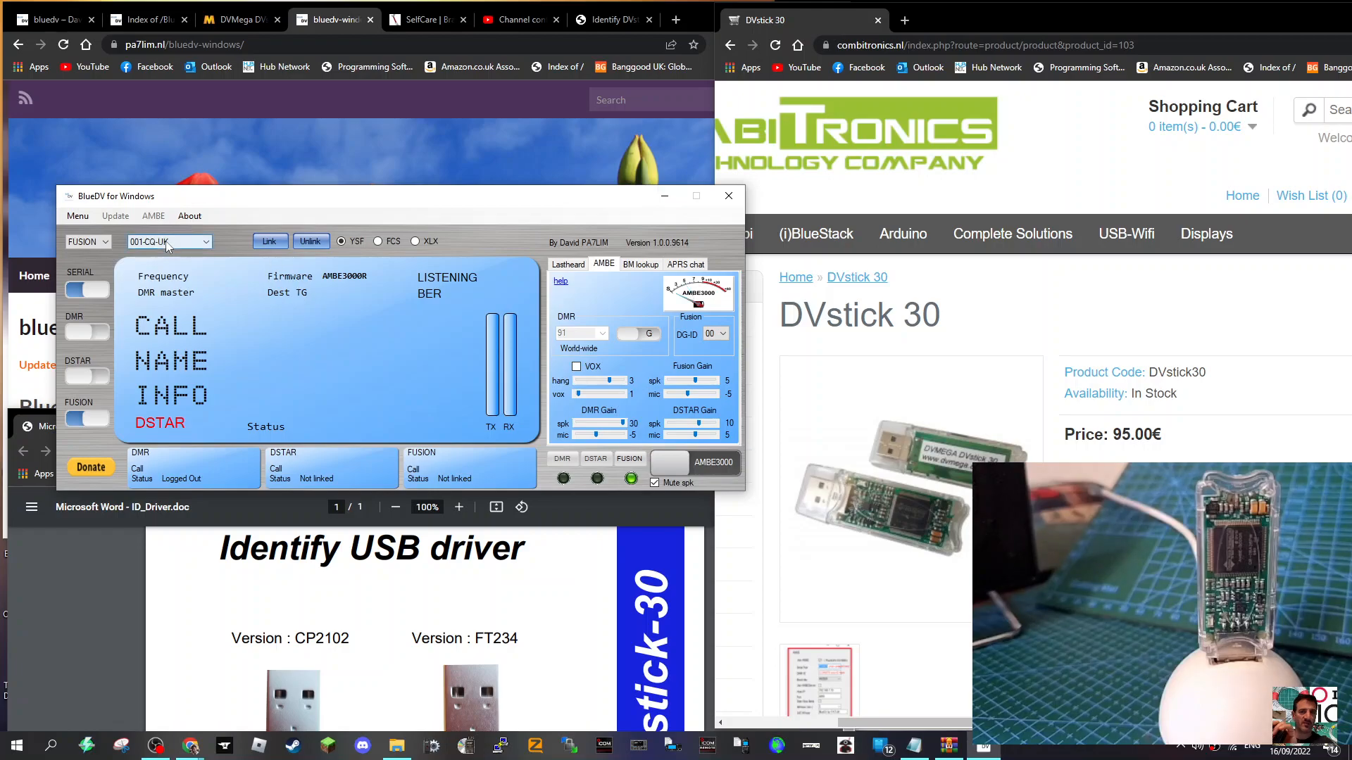
Step: Scroll the Fusion reflector list and select 00-CQ-UK-C4FM
{"action": "left_click", "coordinate": [207, 241]}
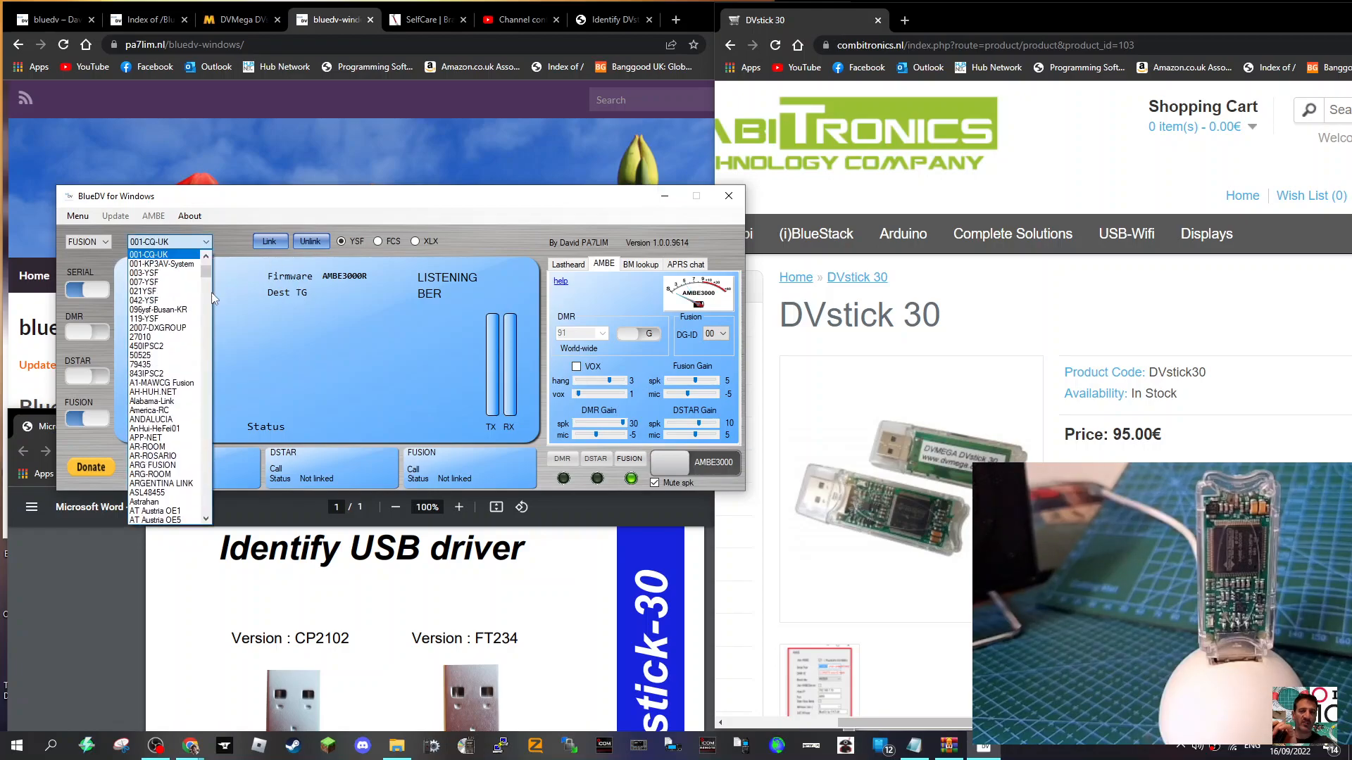
{"action": "scroll", "scroll_direction": "down", "scroll_amount": 3}
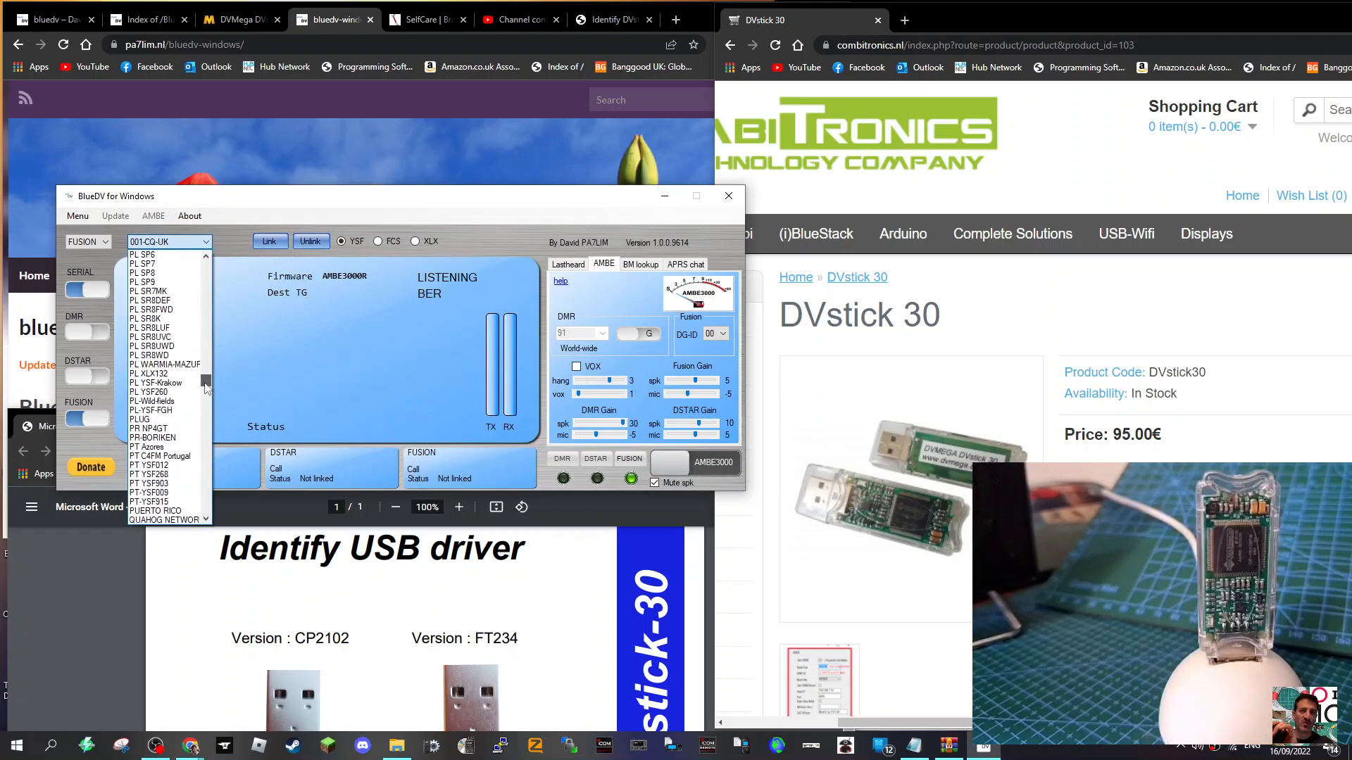
{"action": "scroll", "scroll_direction": "down", "scroll_amount": 3}
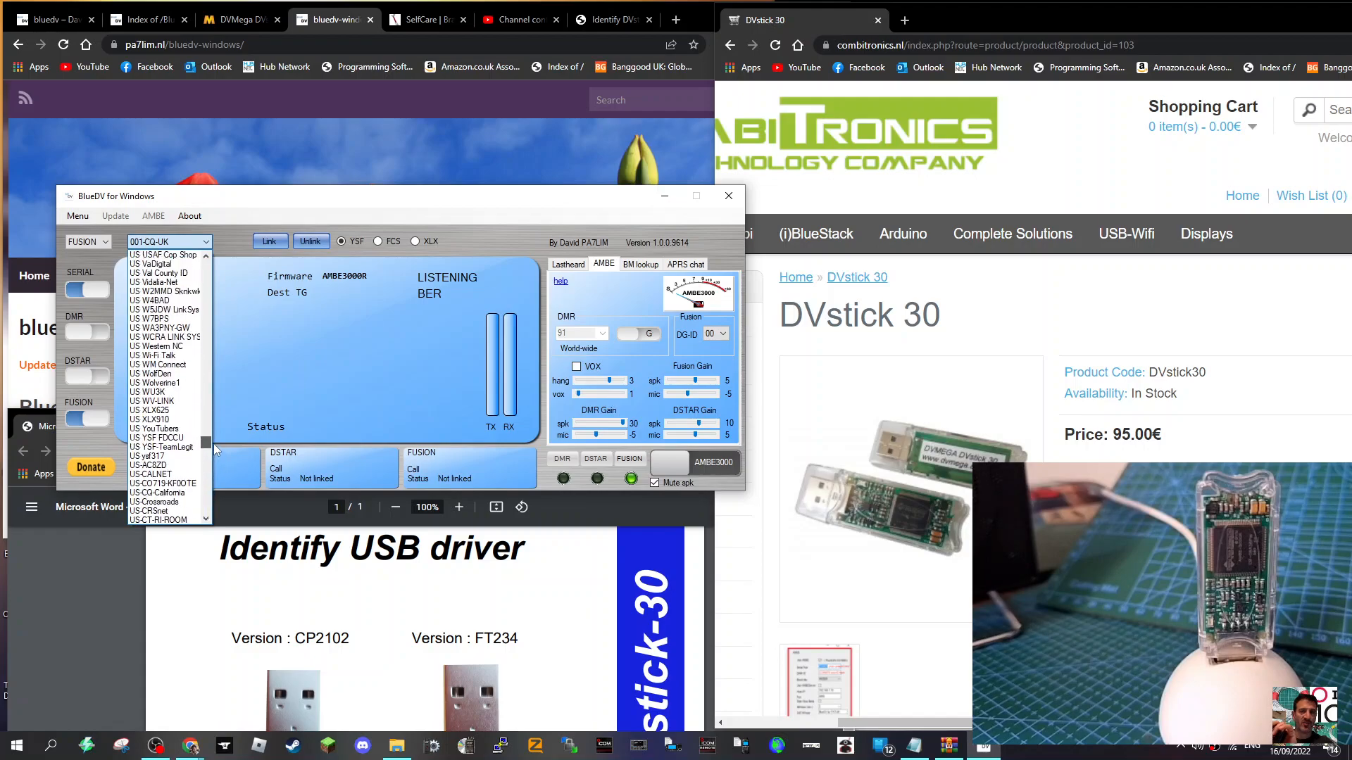
{"action": "scroll", "scroll_direction": "down", "scroll_amount": 3}
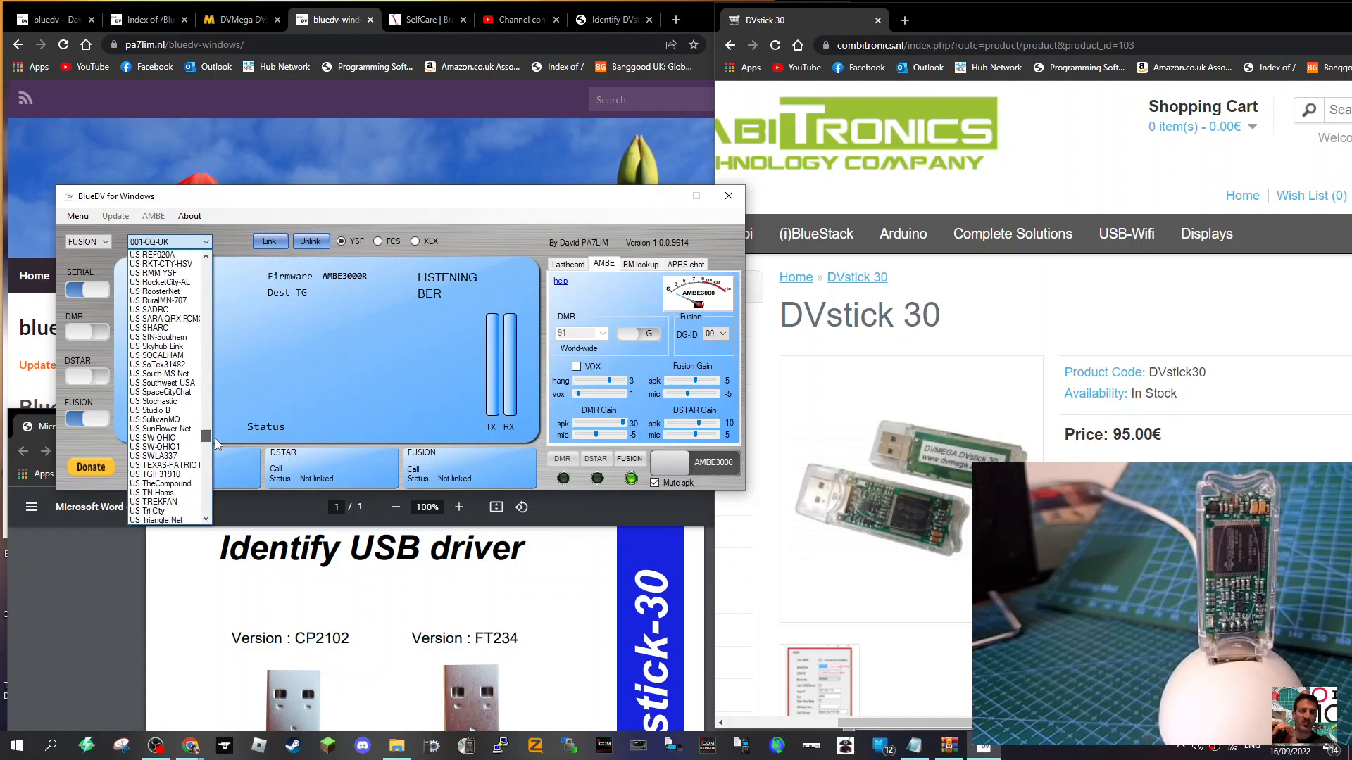
{"action": "scroll", "scroll_direction": "down", "scroll_amount": 3}
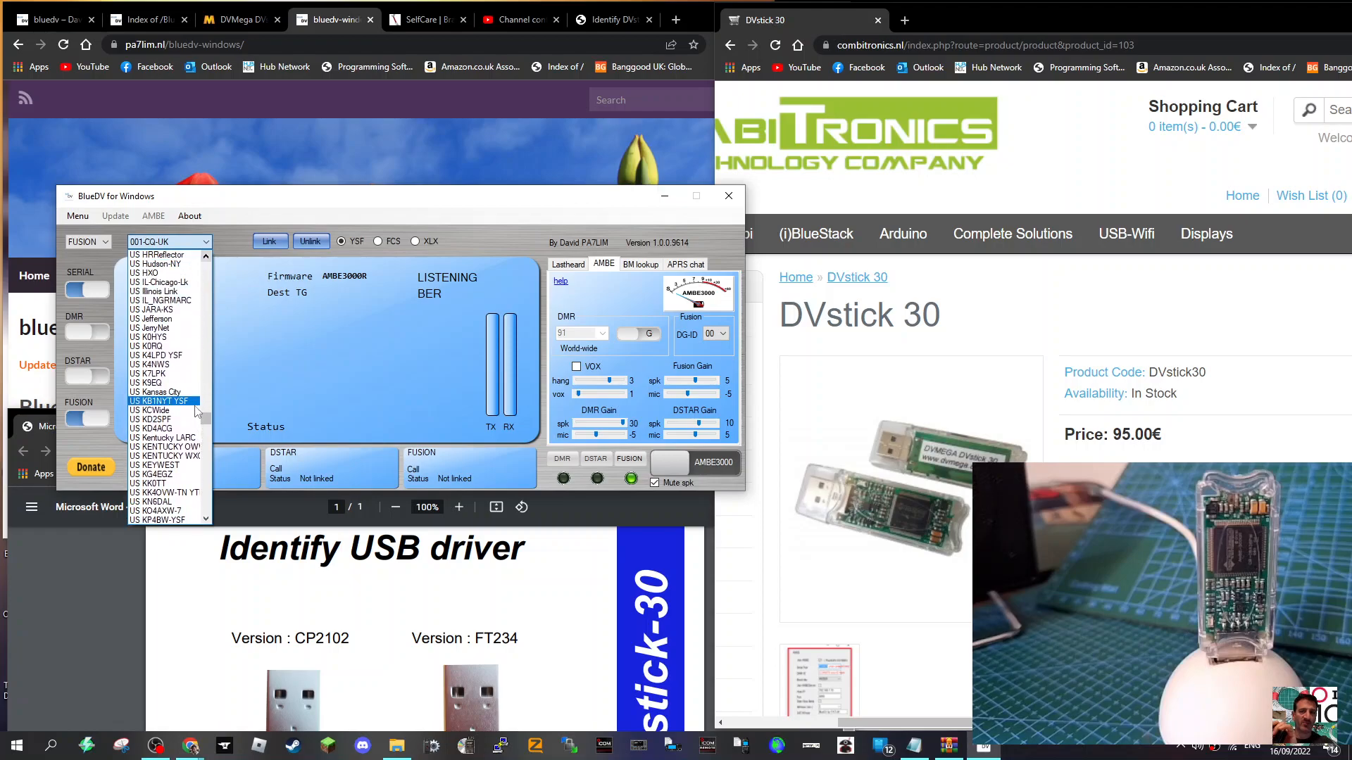
{"action": "scroll", "scroll_direction": "down", "scroll_amount": 3}
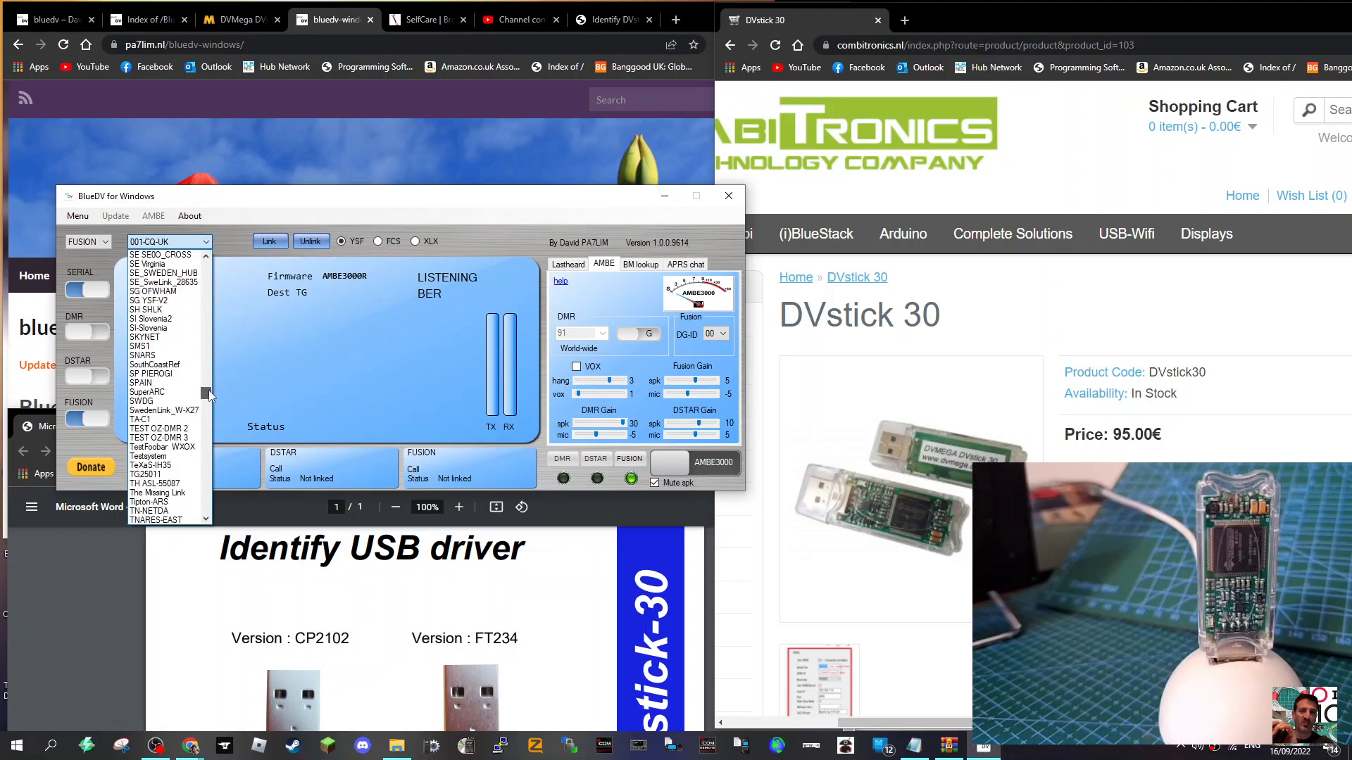
{"action": "scroll", "scroll_direction": "down", "scroll_amount": 3}
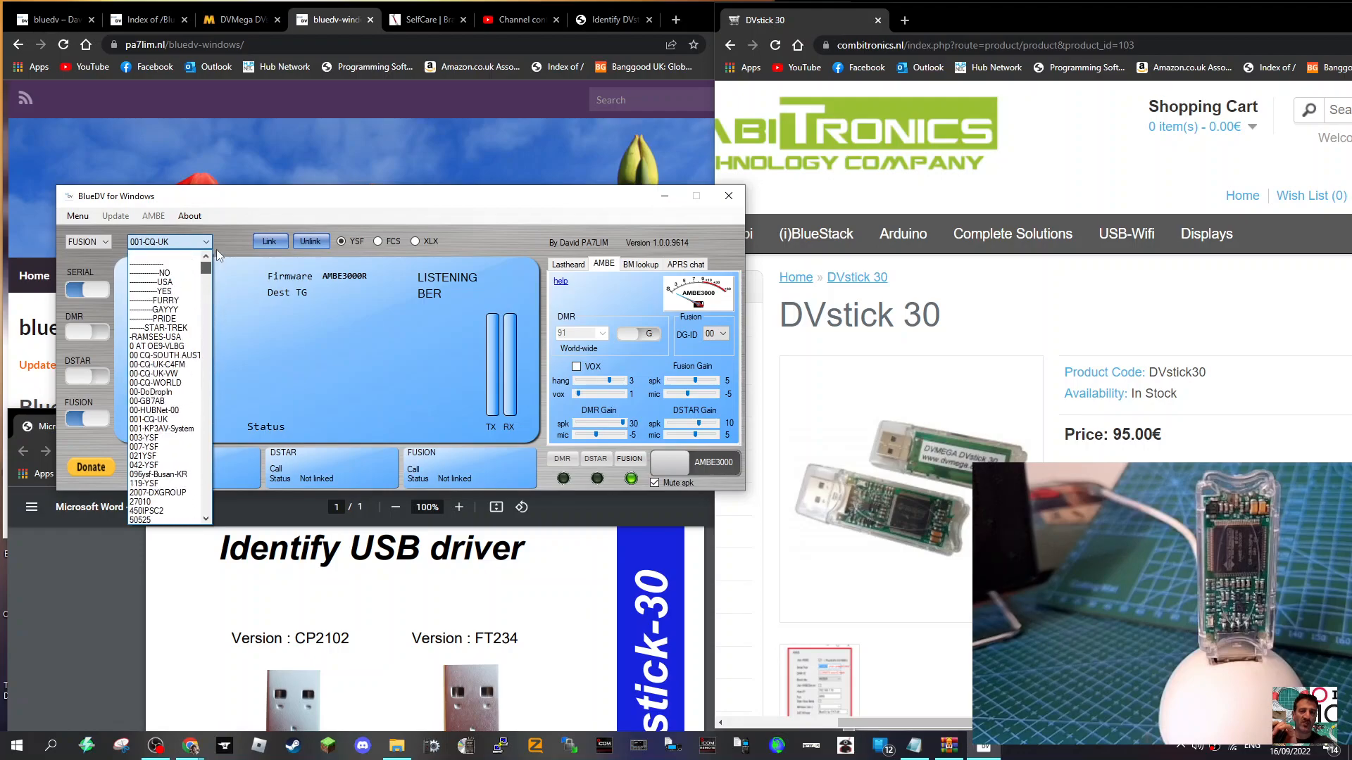
{"action": "left_click", "coordinate": [164, 373]}
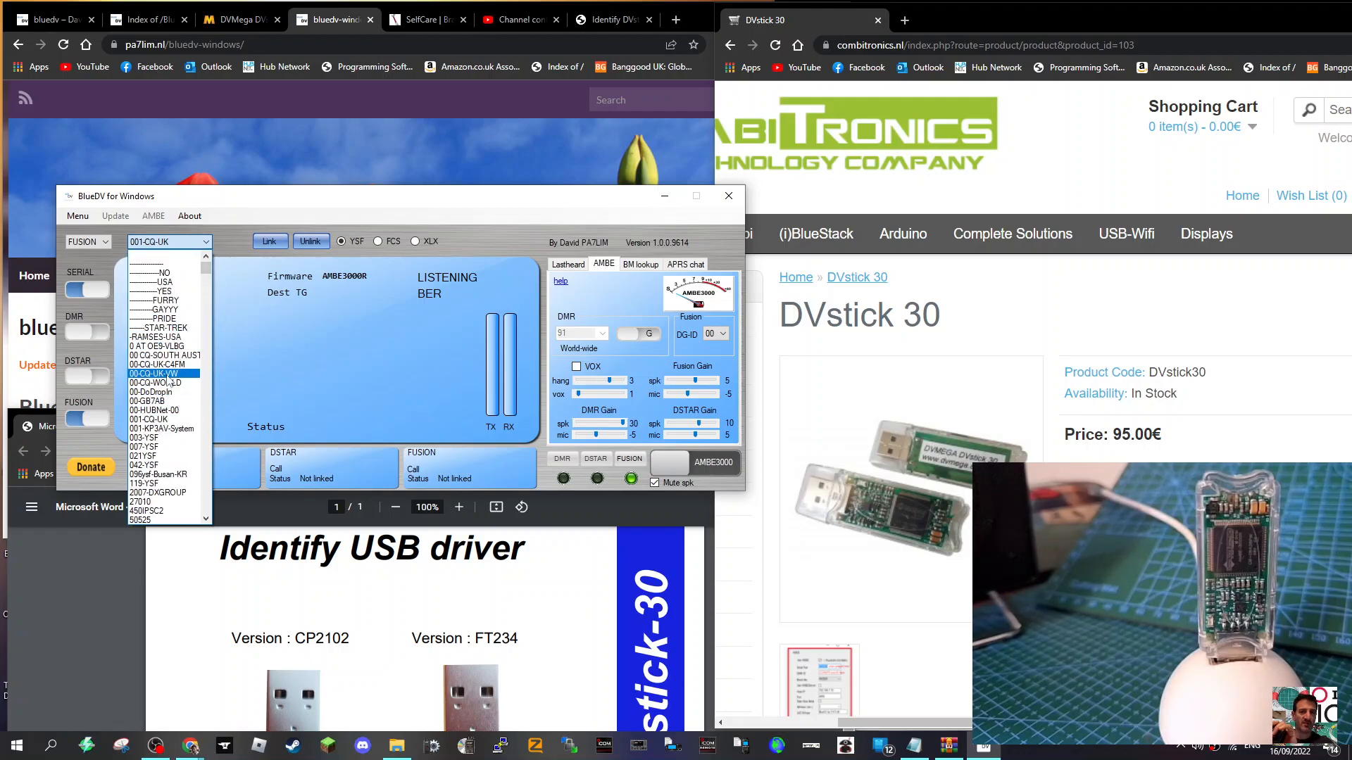
{"action": "left_click", "coordinate": [160, 364]}
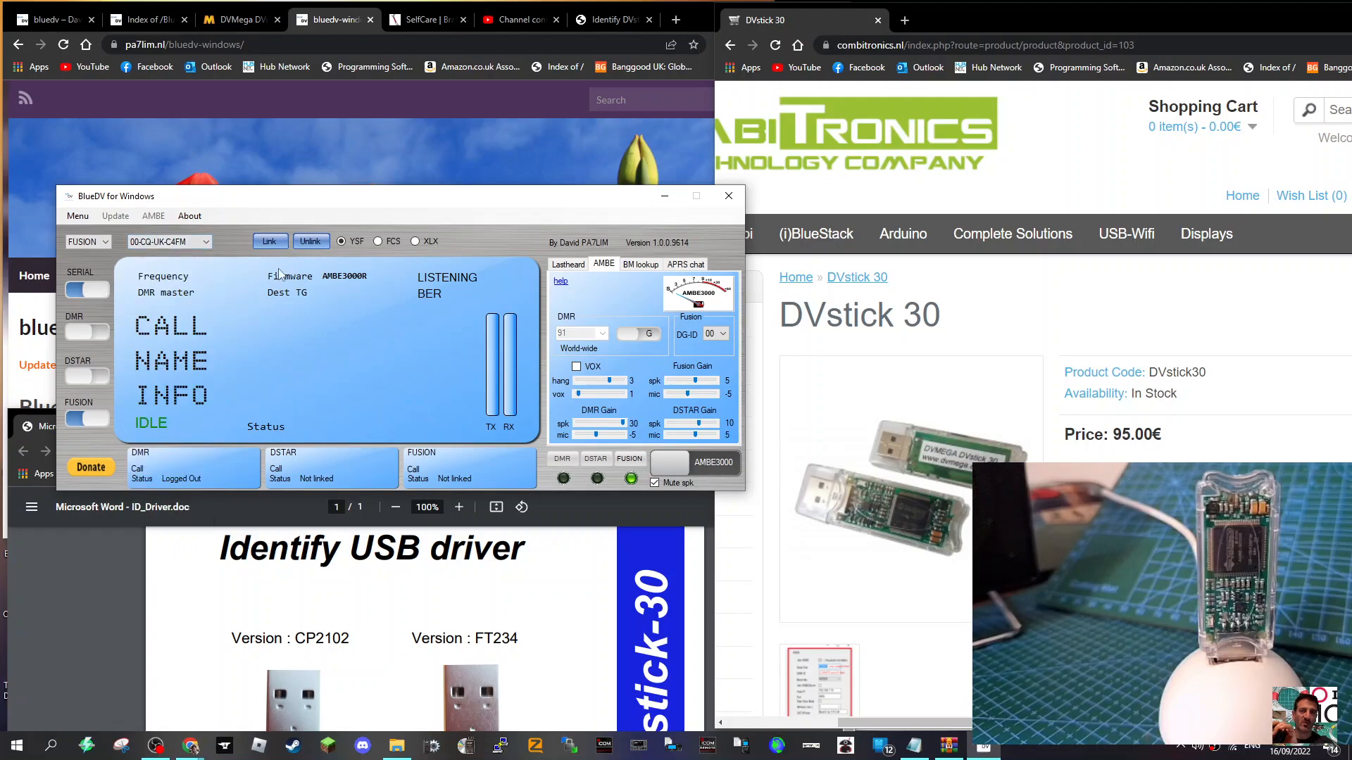
Step: Link Fusion to the 00-CQ-UK-C4FM YSF reflector
{"action": "left_click", "coordinate": [269, 242]}
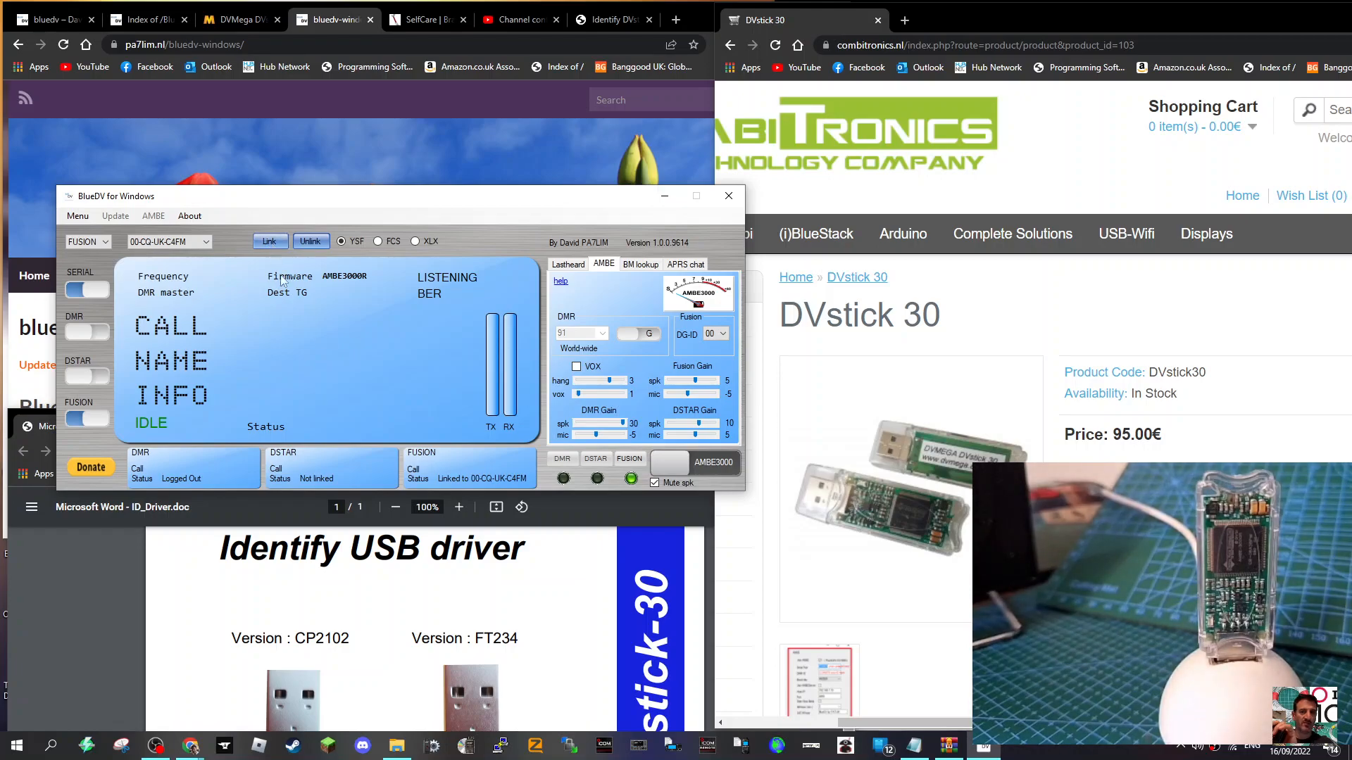
{"action": "mouse_move", "coordinate": [356, 401]}
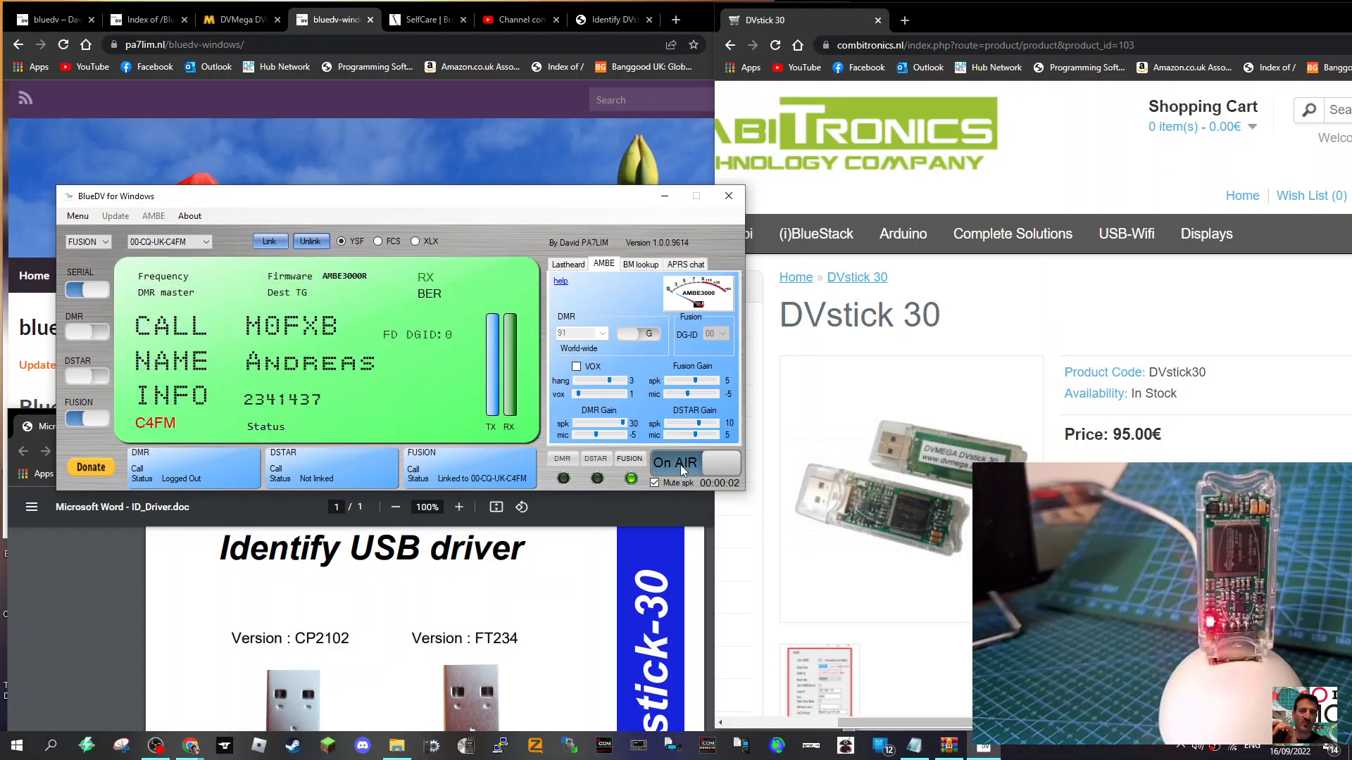
{"action": "mouse_move", "coordinate": [616, 448]}
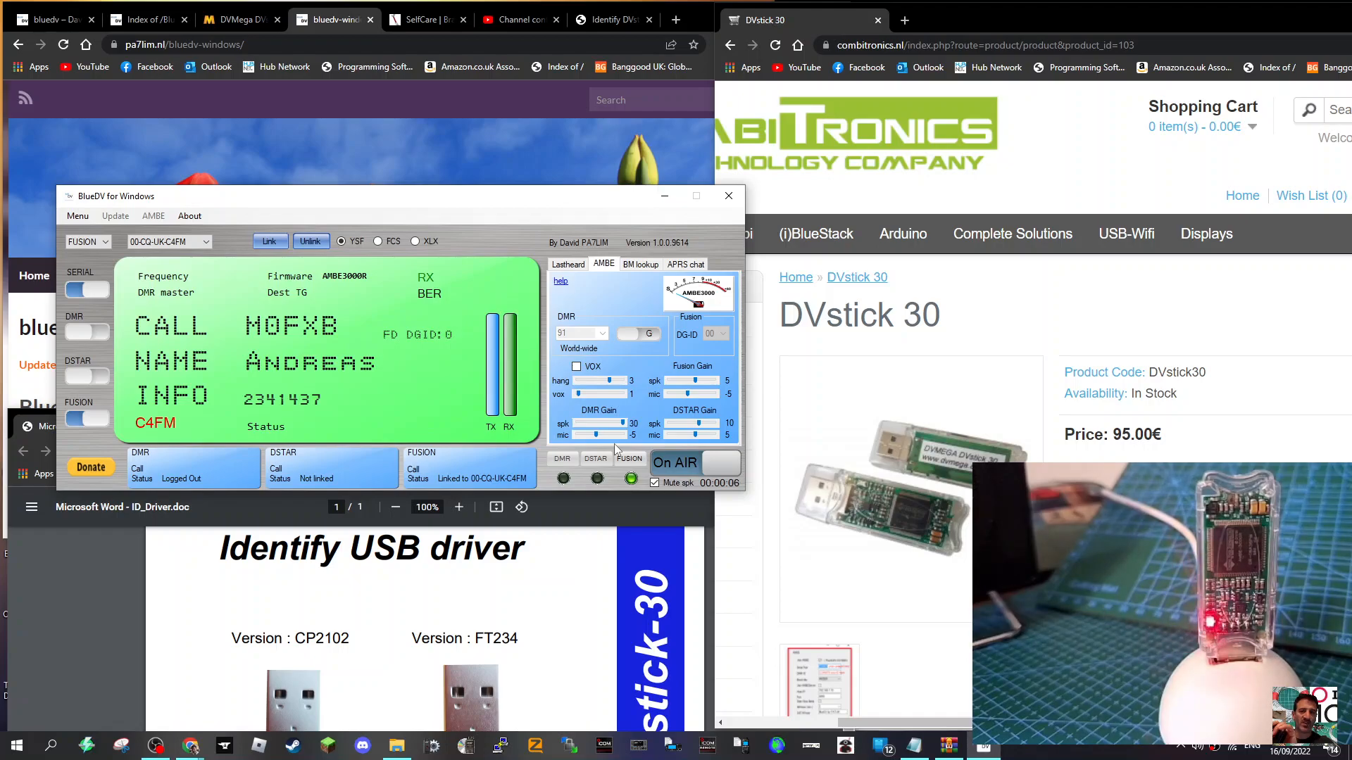
{"action": "mouse_move", "coordinate": [621, 448]}
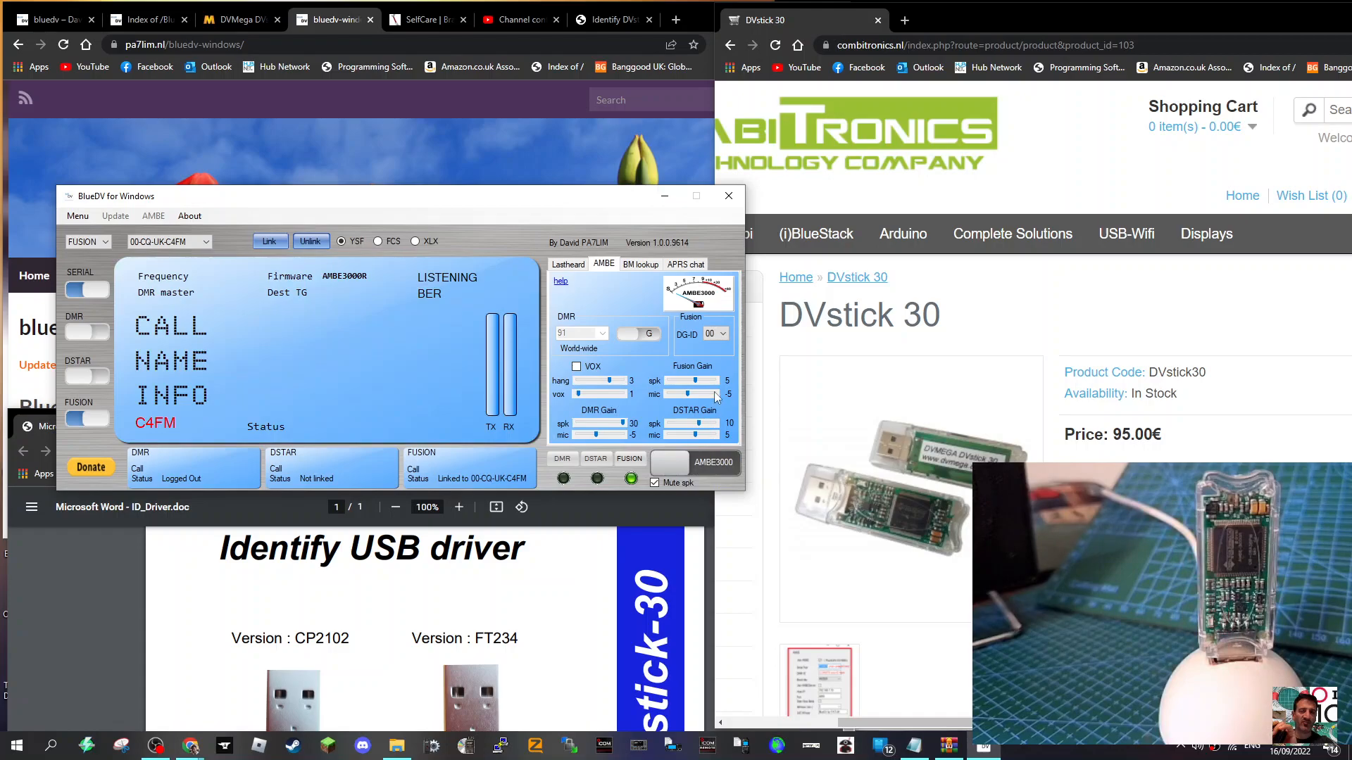
Step: Slide the Fusion Gain spk control on the AMBE tab to 15
{"action": "left_click_drag", "start_coordinate": [690, 381], "coordinate": [724, 381]}
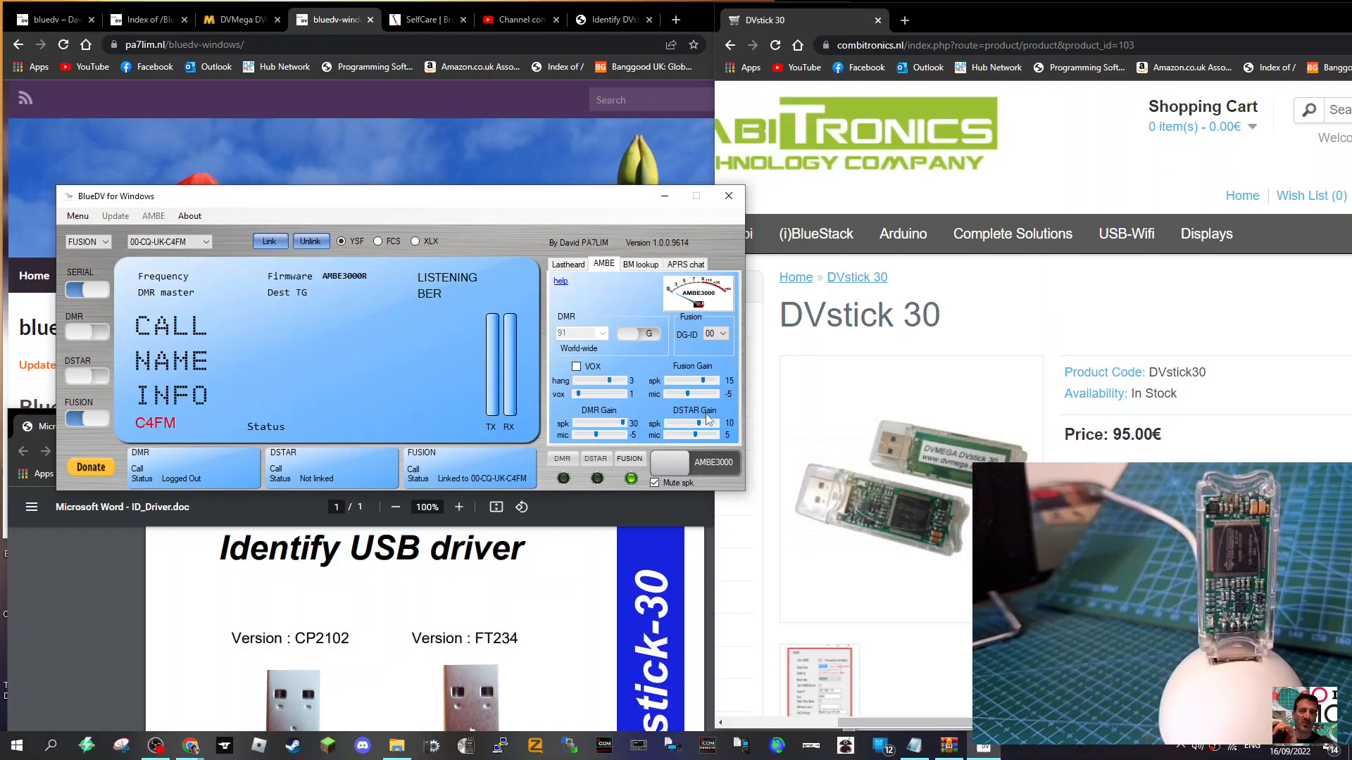
{"action": "mouse_move", "coordinate": [520, 490]}
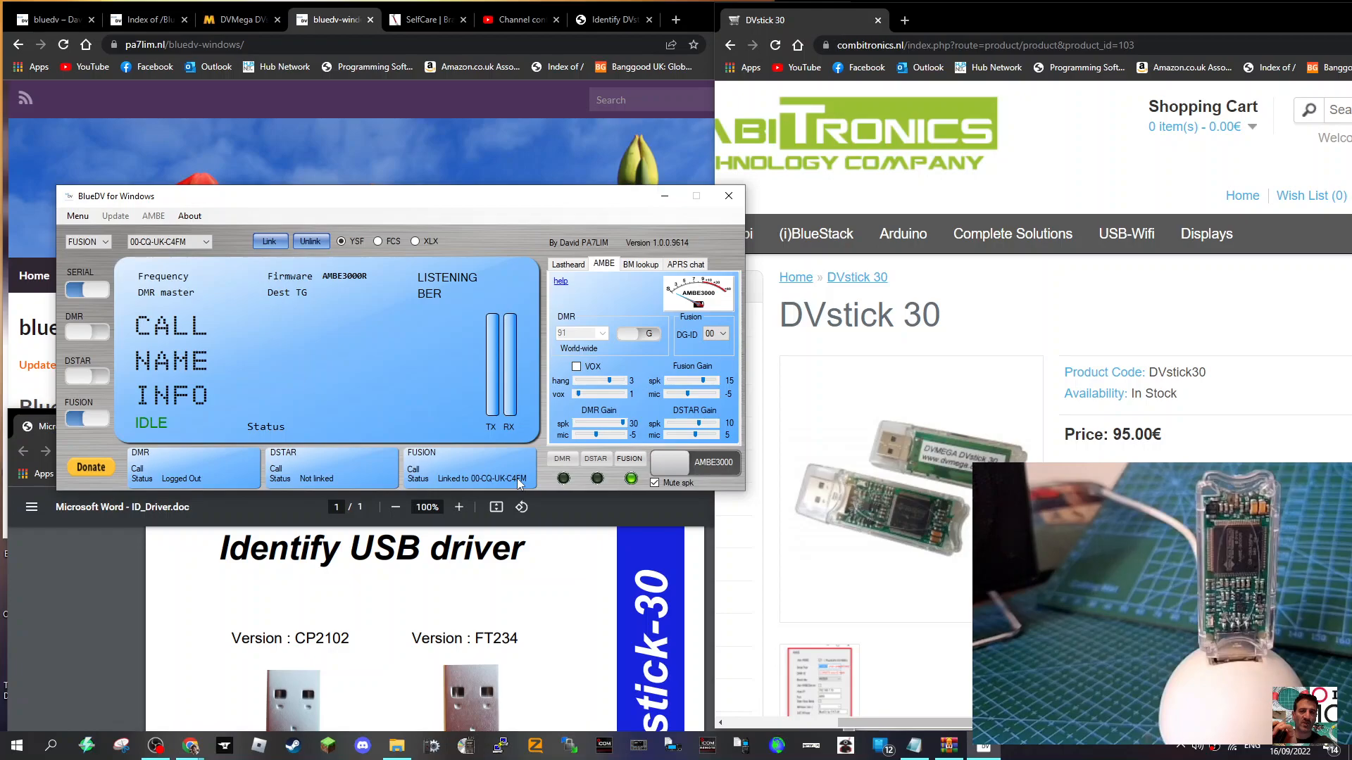
{"action": "mouse_move", "coordinate": [349, 388]}
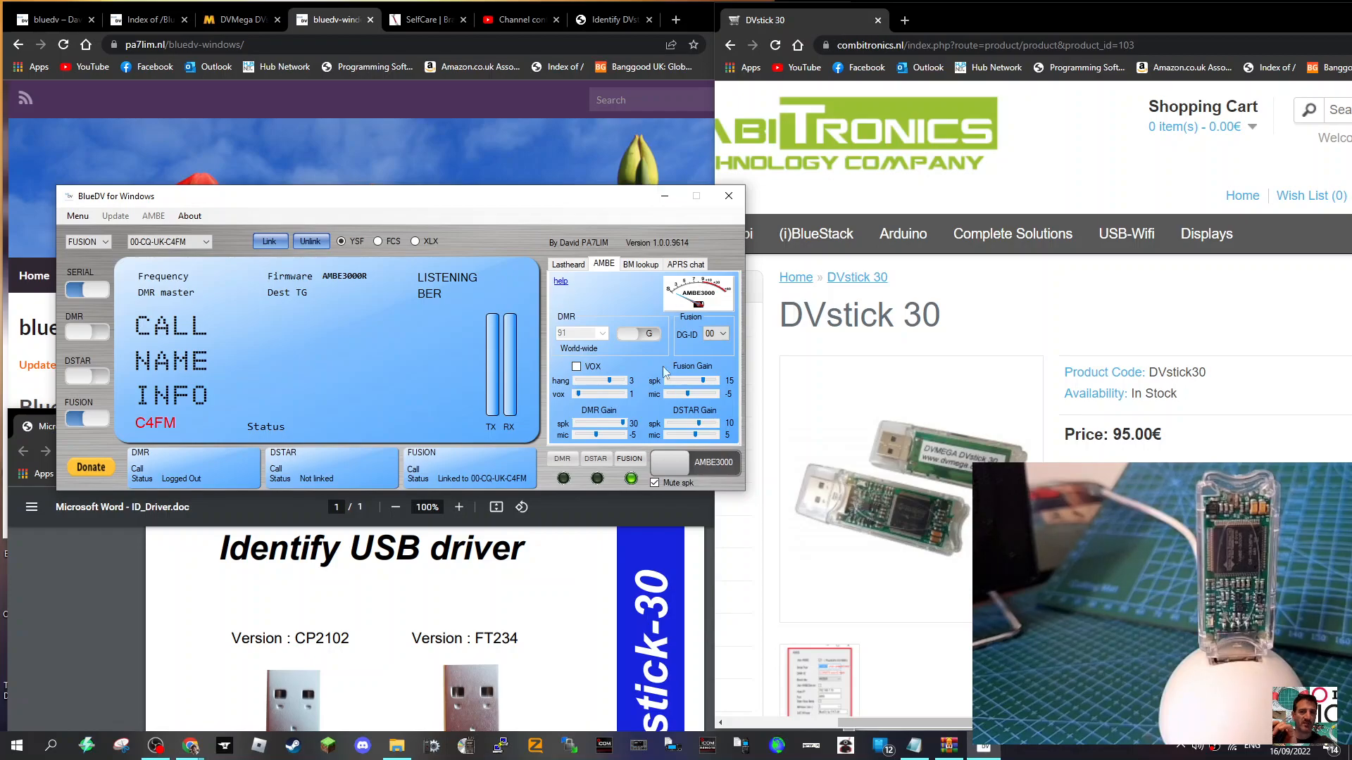
{"action": "left_click", "coordinate": [568, 264]}
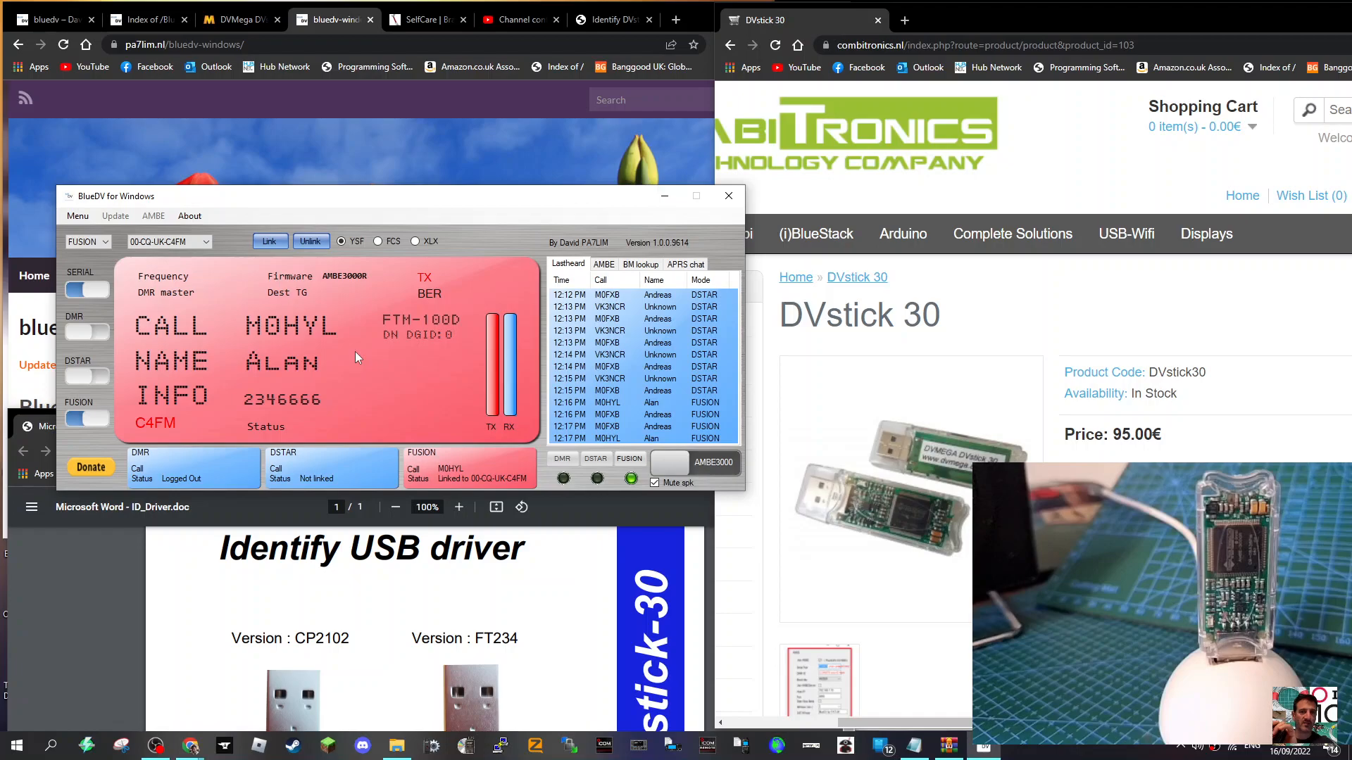
{"action": "mouse_move", "coordinate": [518, 434]}
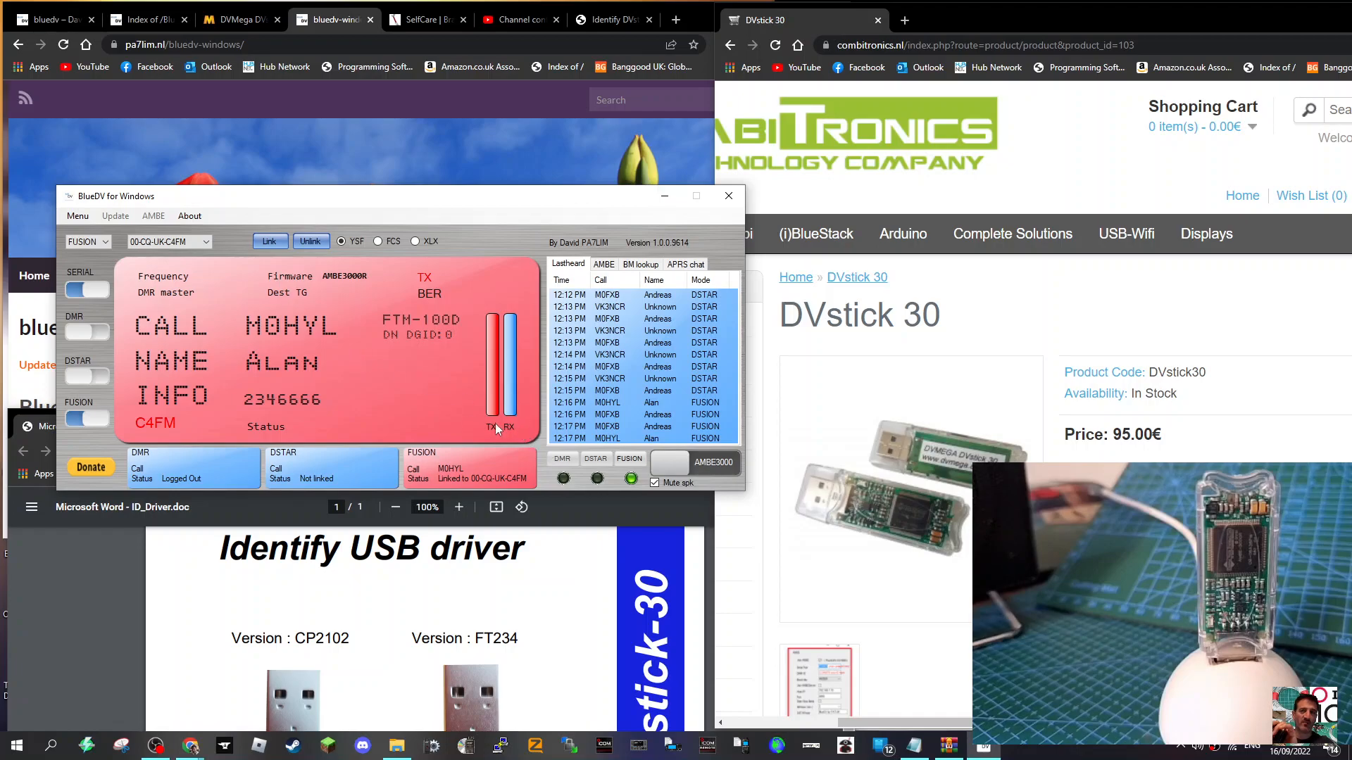
{"action": "mouse_move", "coordinate": [622, 453]}
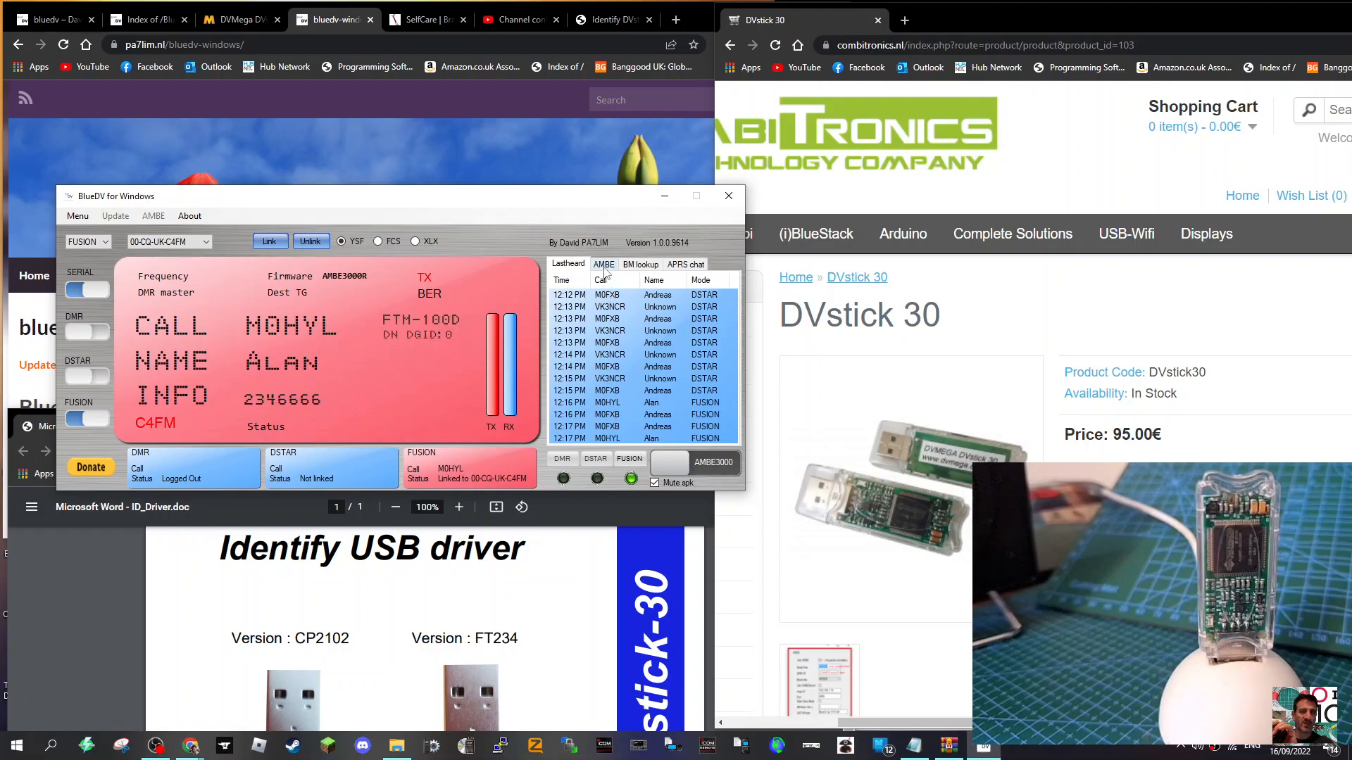
Step: On the AMBE audio gain settings, set Fusion speaker gain to 30
{"action": "left_click", "coordinate": [603, 264]}
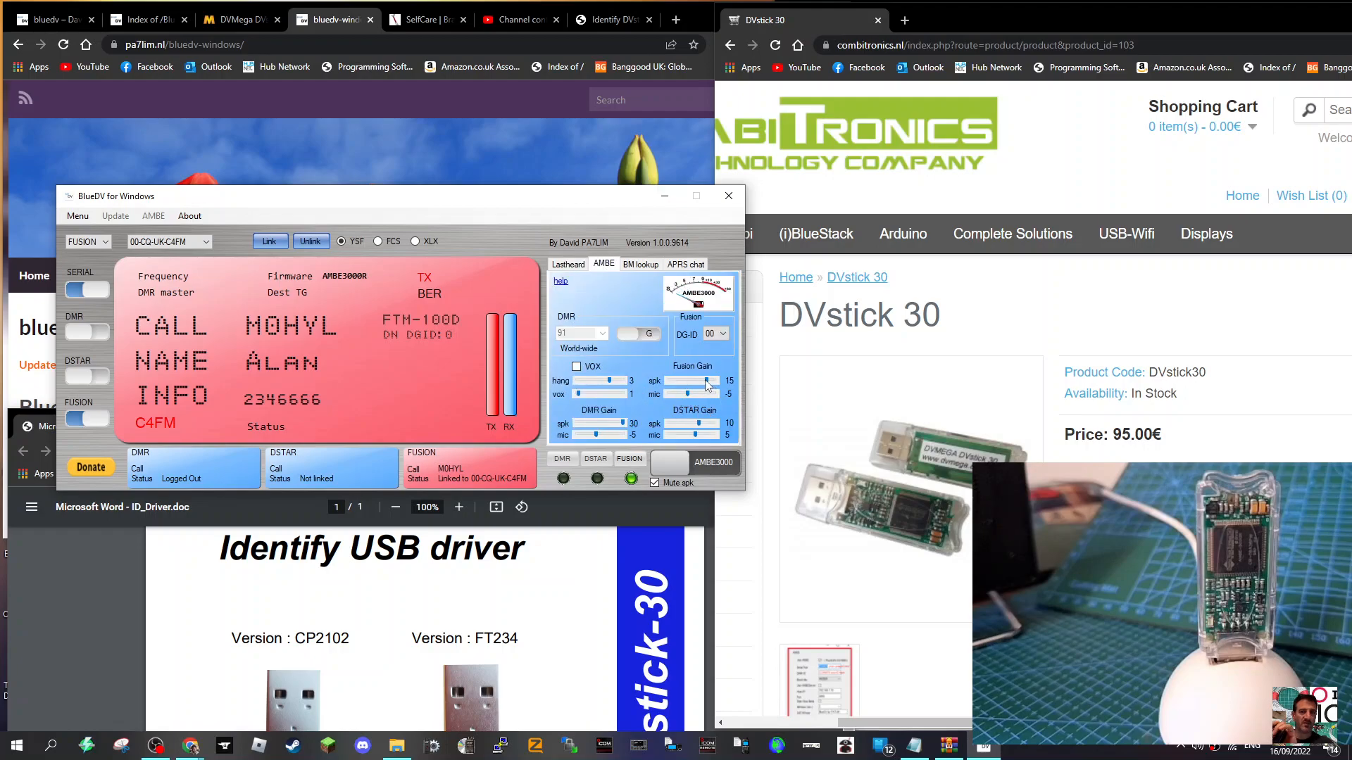
{"action": "left_click_drag", "start_coordinate": [690, 381], "coordinate": [711, 381]}
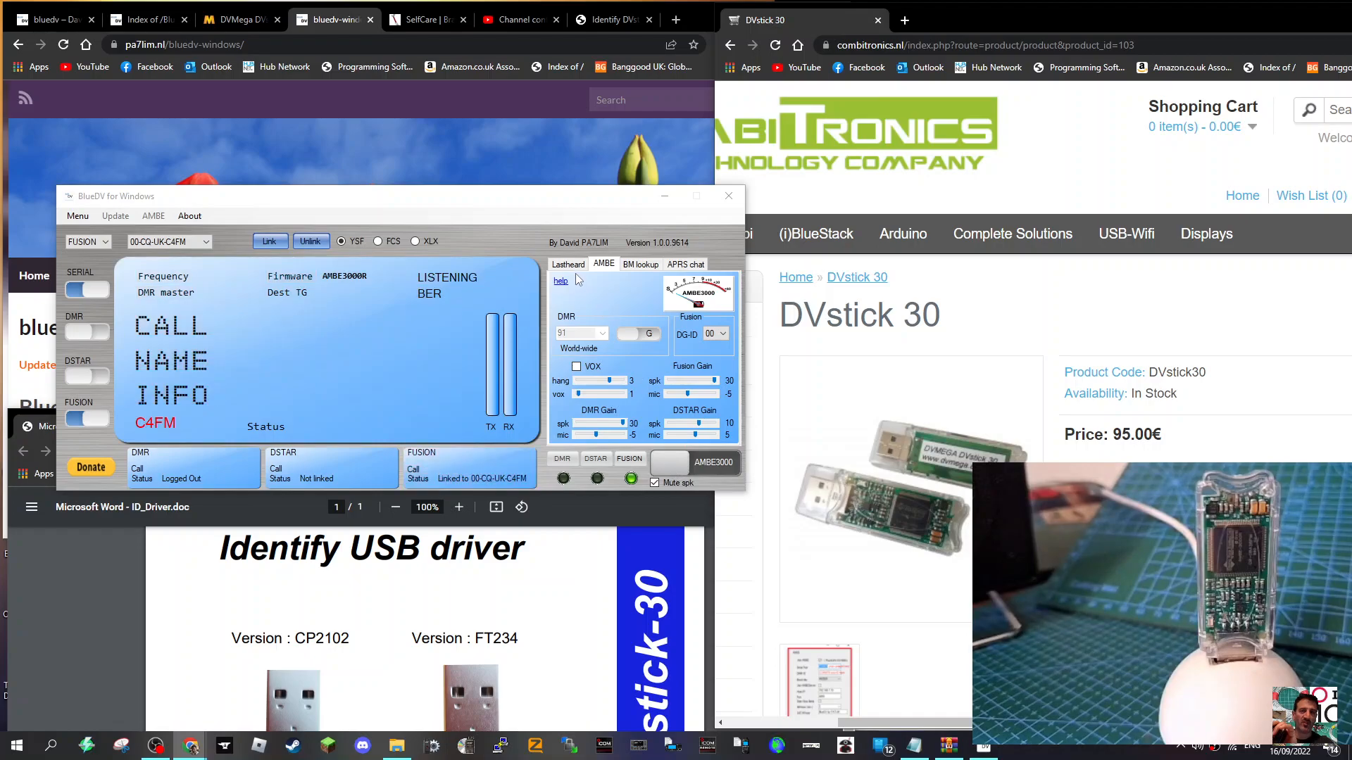
{"action": "left_click", "coordinate": [567, 264]}
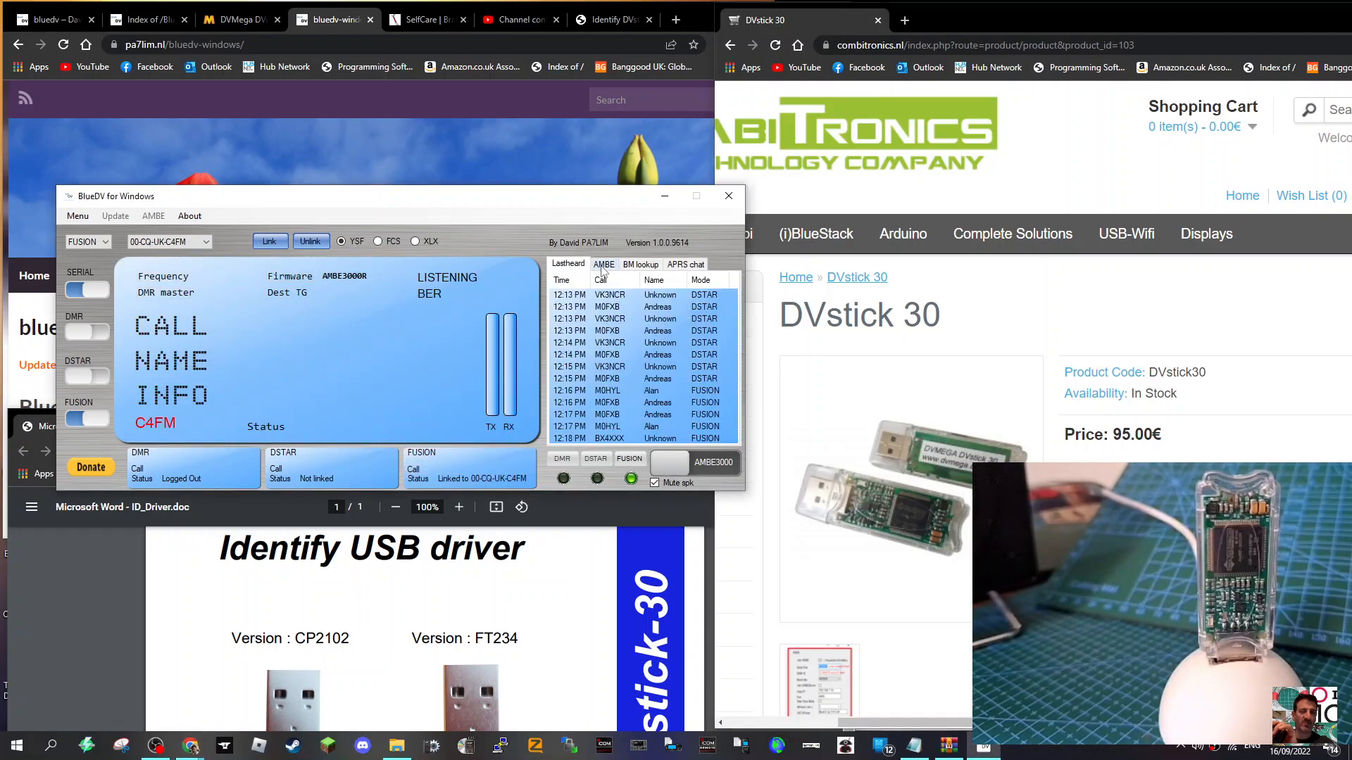
{"action": "left_click", "coordinate": [603, 264]}
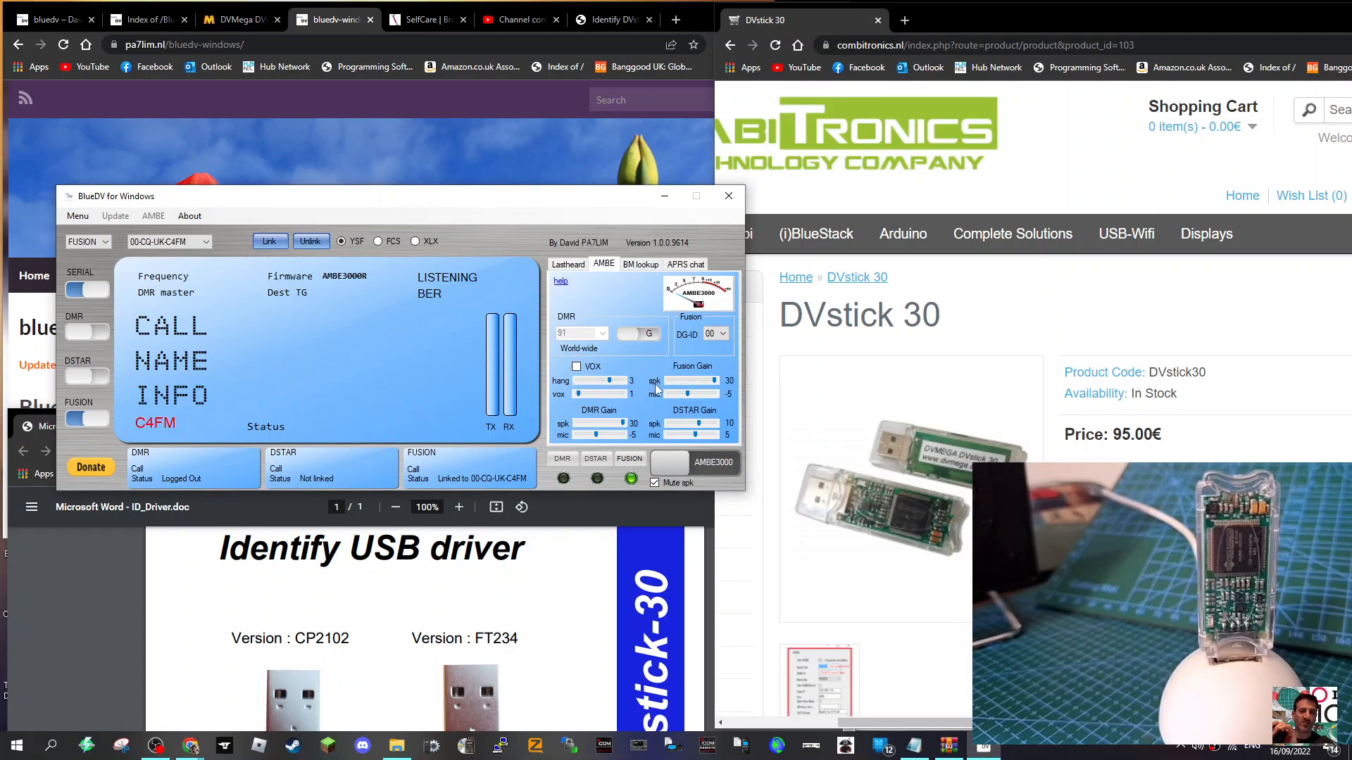
{"action": "mouse_move", "coordinate": [714, 463]}
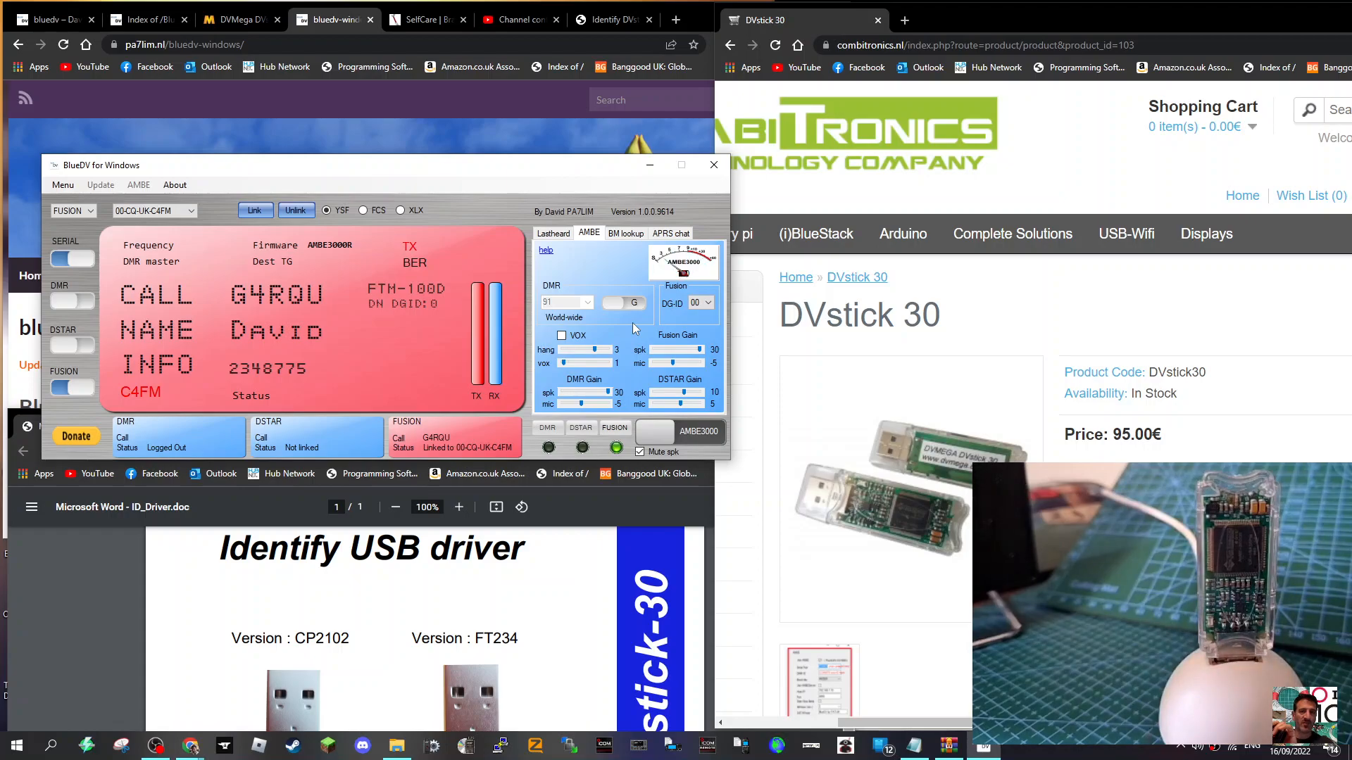
{"action": "mouse_move", "coordinate": [679, 347]}
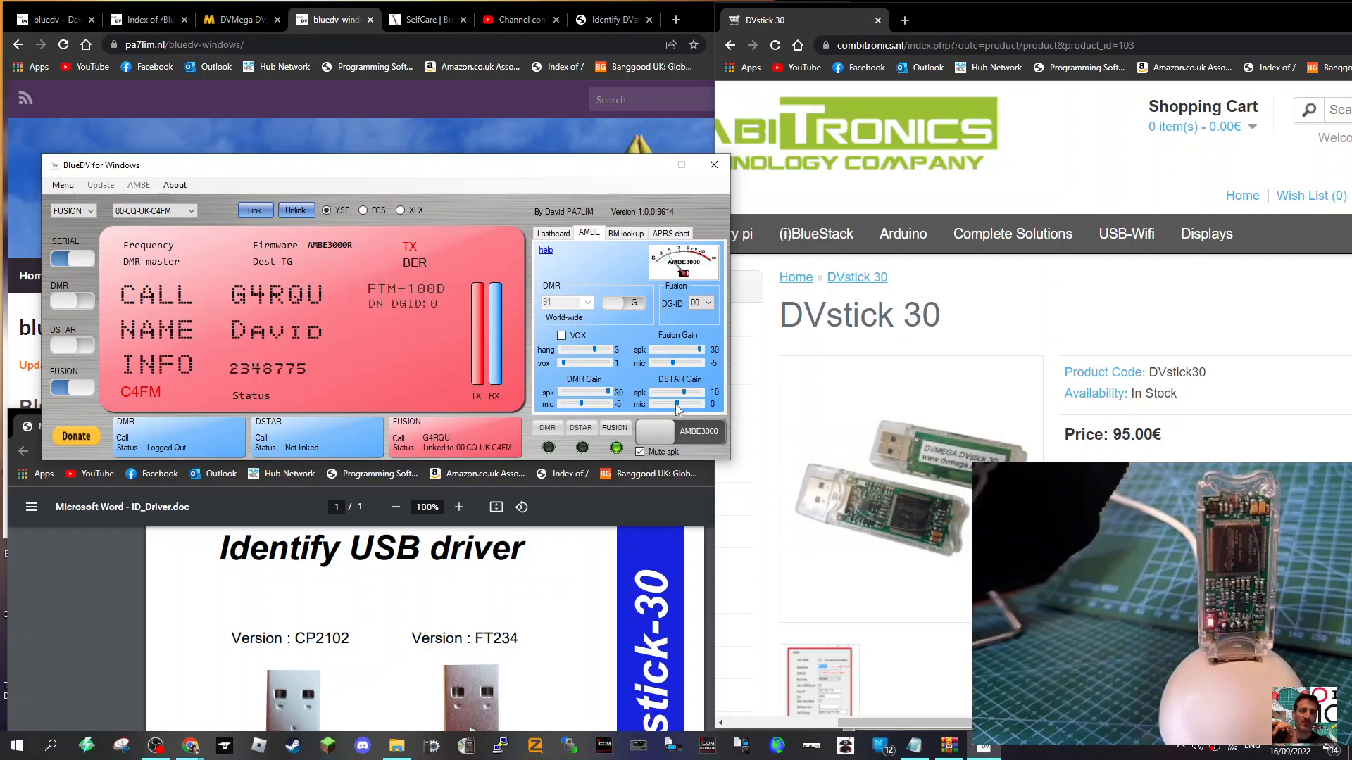
{"action": "mouse_move", "coordinate": [687, 417]}
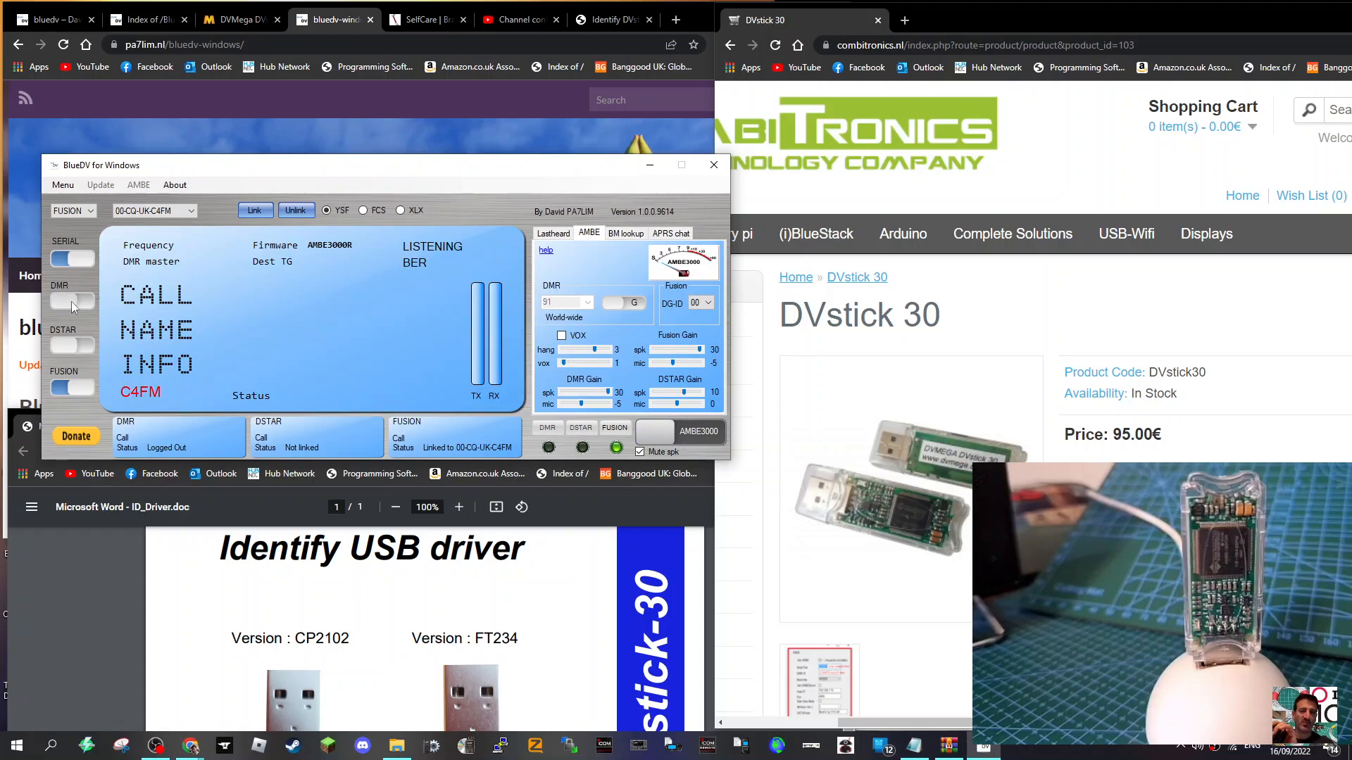
Step: Turn Fusion mode off and switch over from Fusion to D-STAR
{"action": "left_click", "coordinate": [65, 387]}
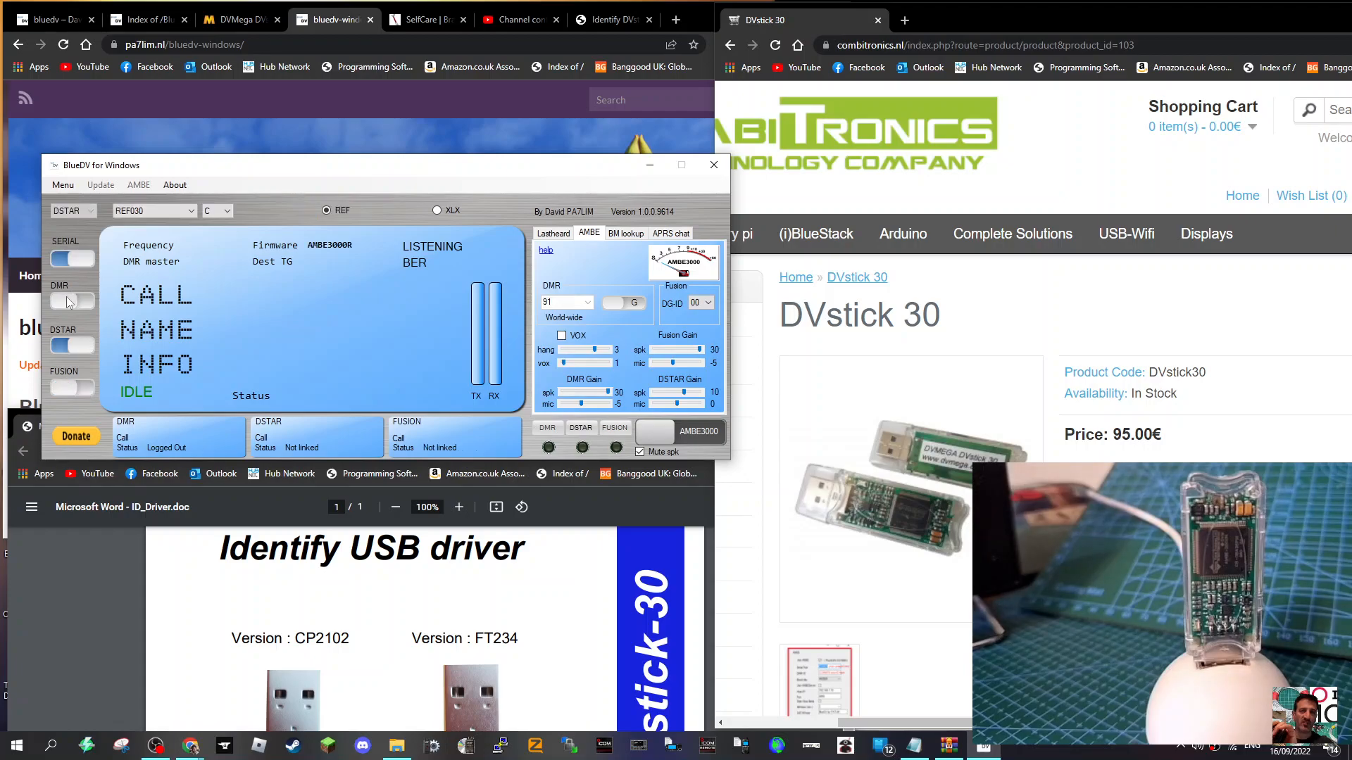
{"action": "left_click", "coordinate": [71, 300]}
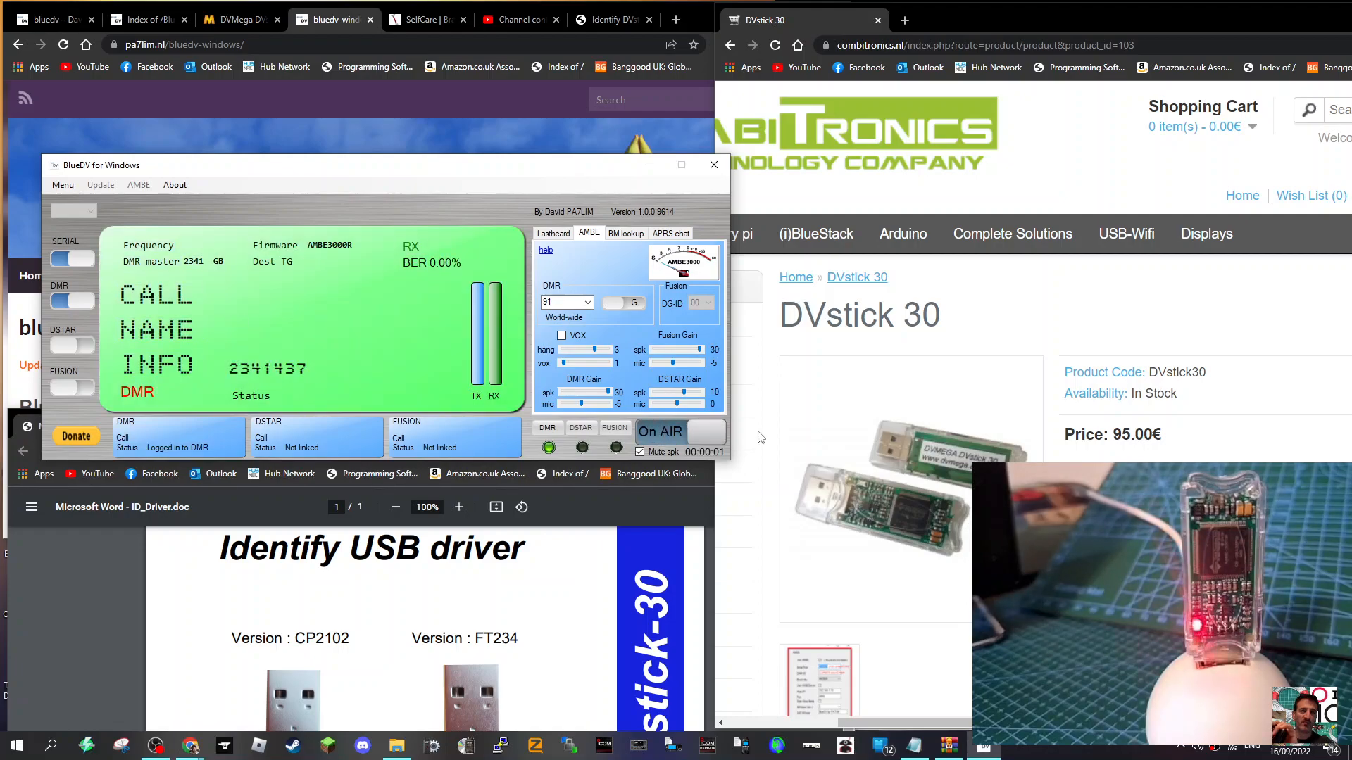
Step: Stop the DMR transmission on talkgroup 91, then key up again for another test
{"action": "left_click", "coordinate": [660, 431]}
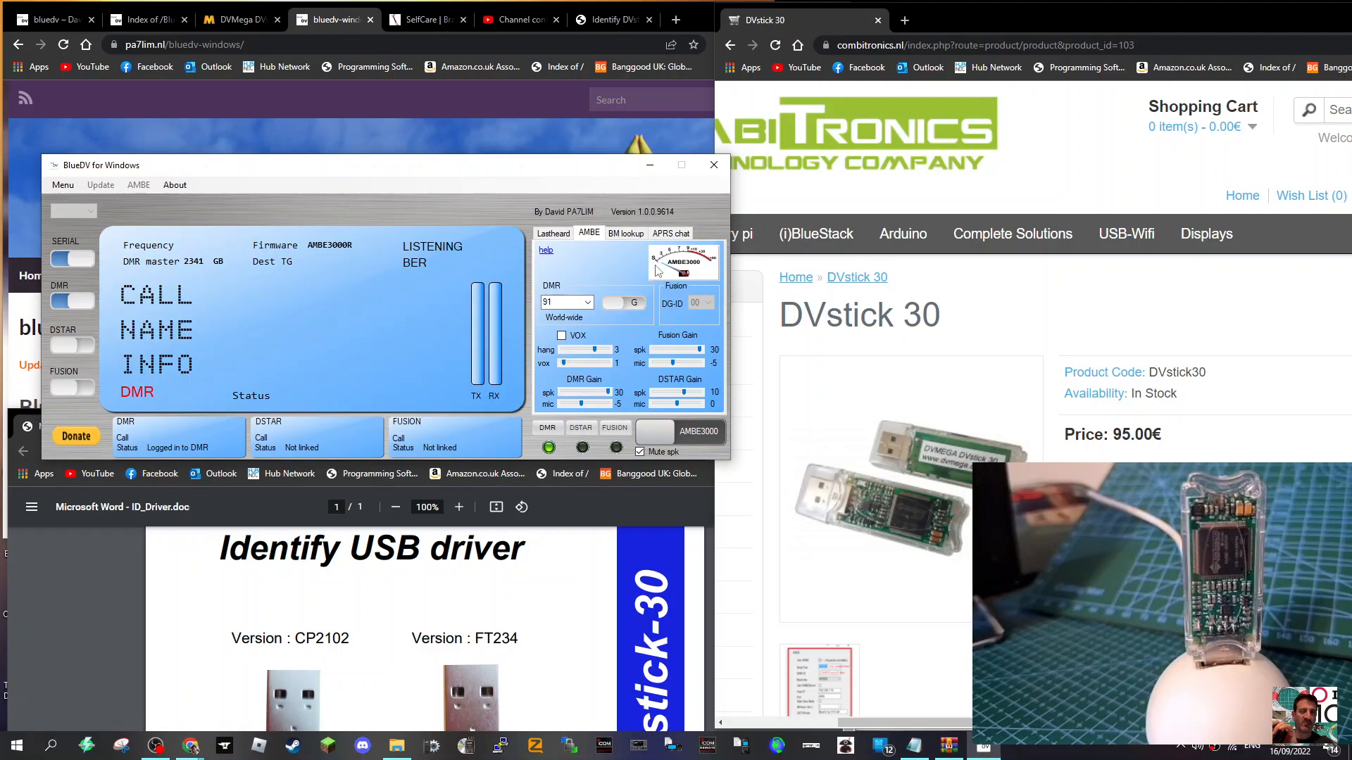
{"action": "mouse_move", "coordinate": [403, 423]}
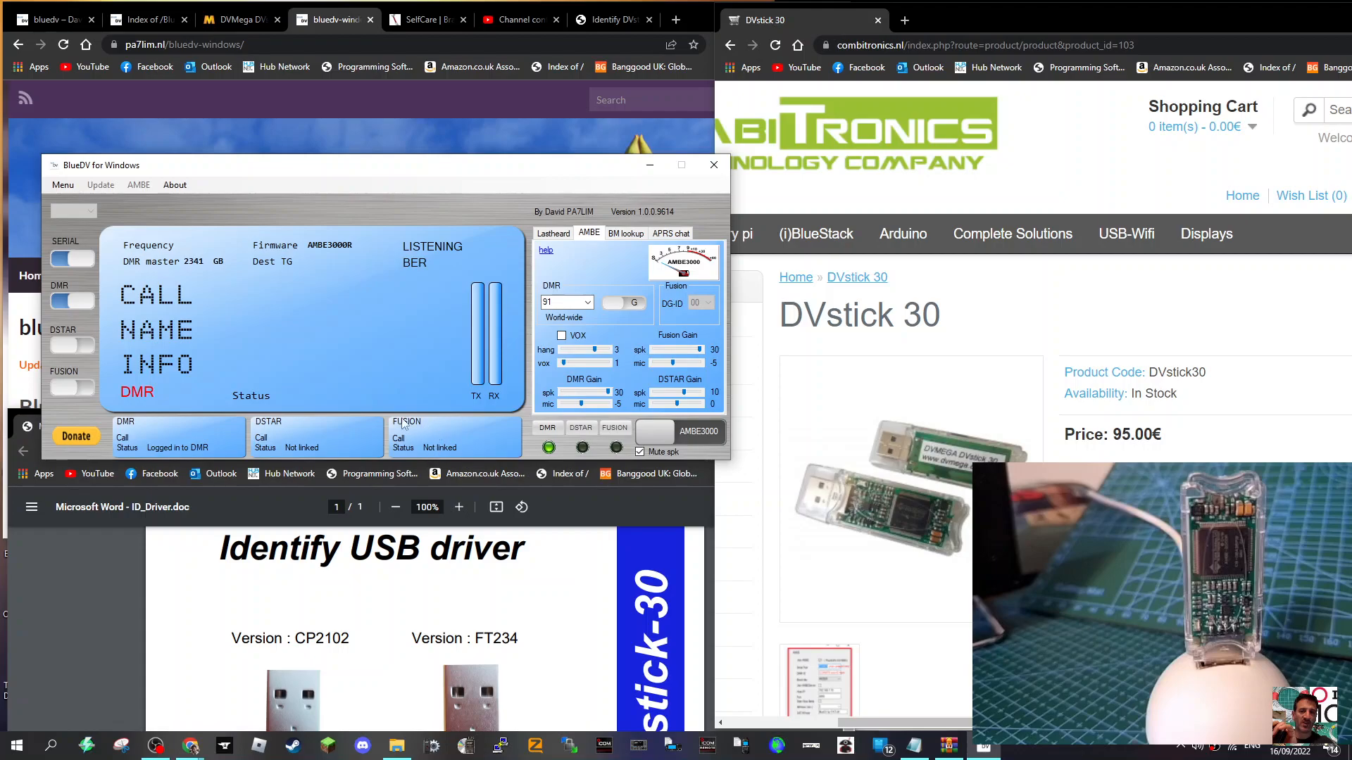
{"action": "mouse_move", "coordinate": [372, 412]}
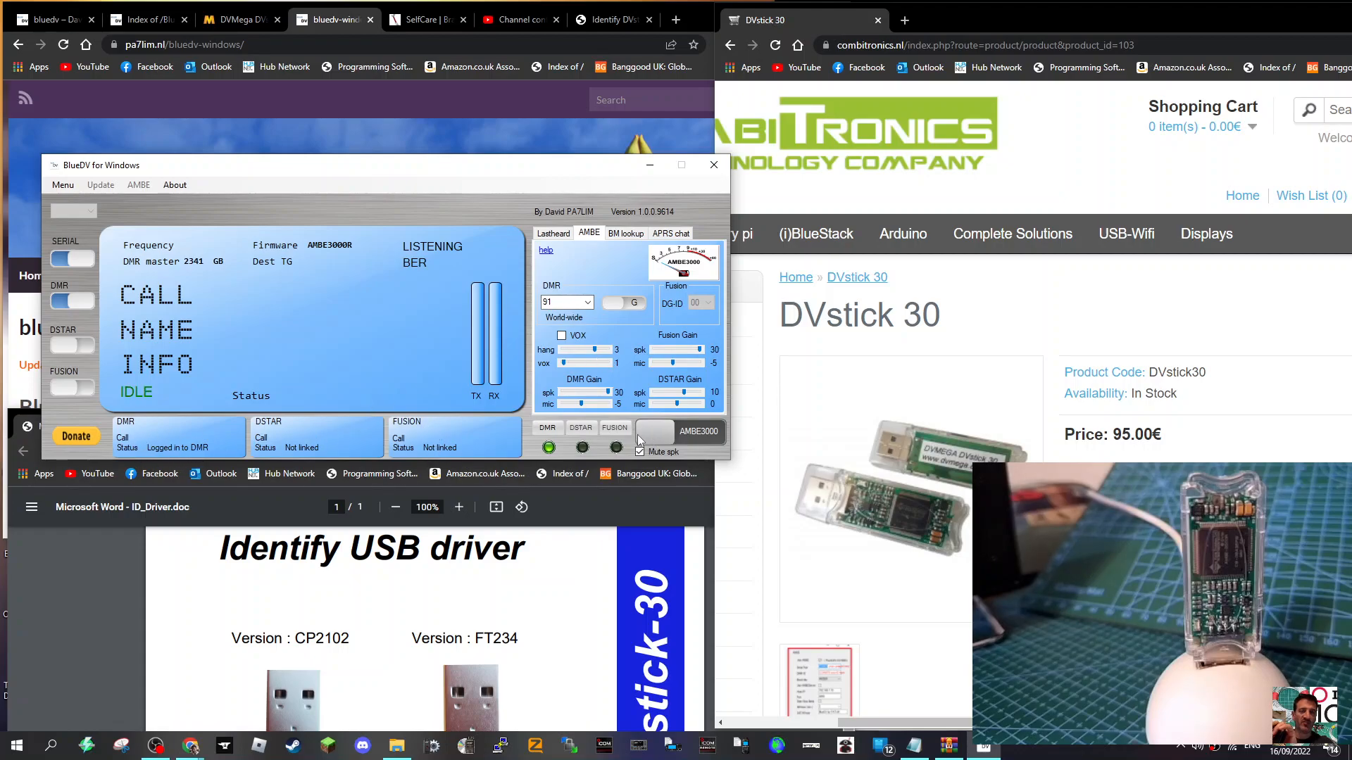
{"action": "left_click", "coordinate": [660, 432]}
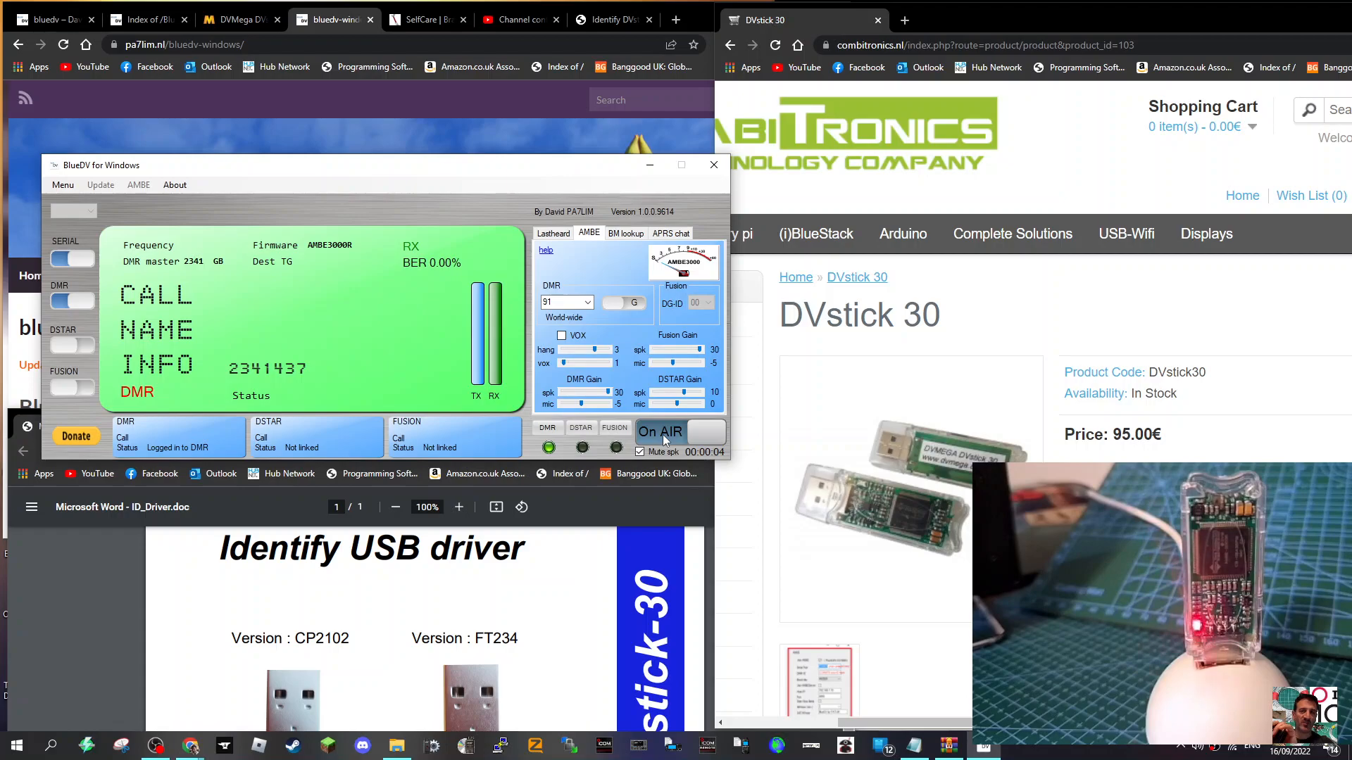
Step: End the short test, transmit the on-air audio check on talkgroup 91, then unkey
{"action": "left_click", "coordinate": [661, 432]}
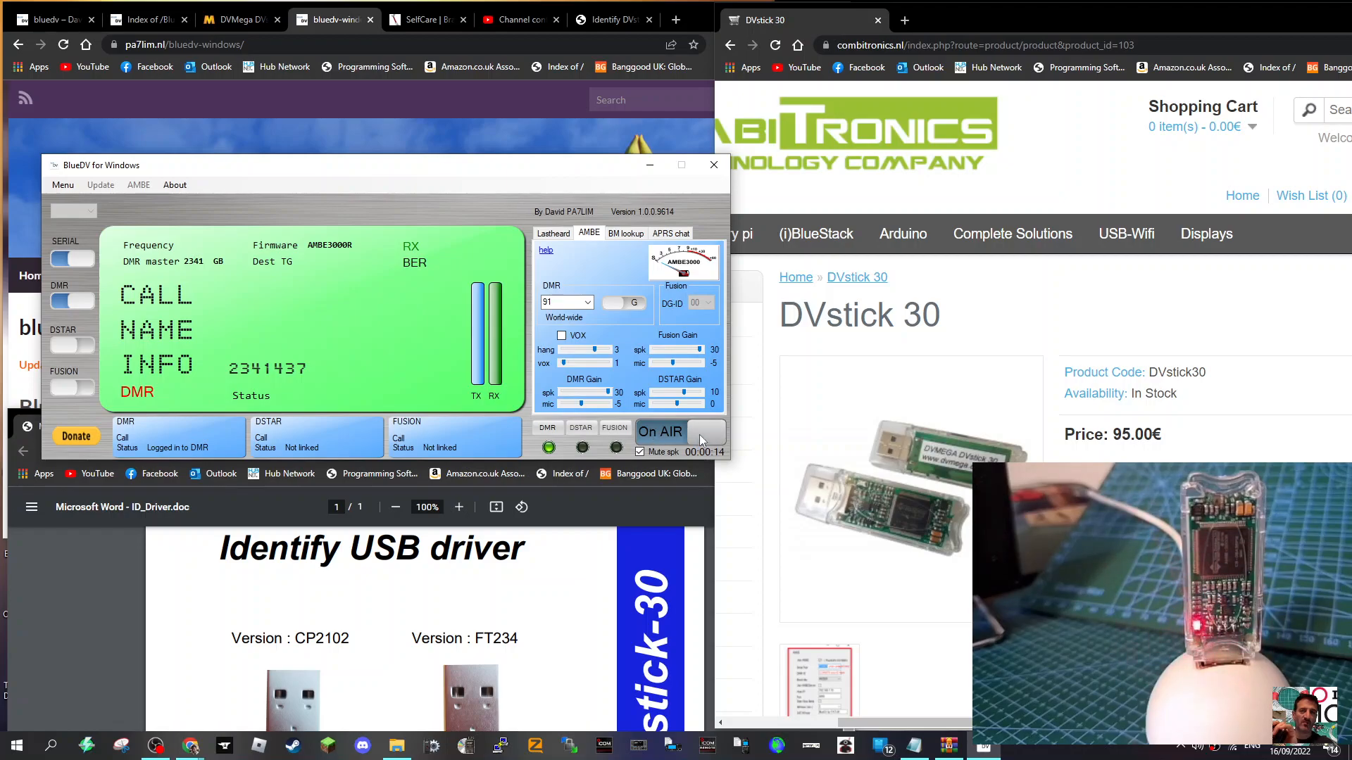
{"action": "left_click", "coordinate": [660, 430]}
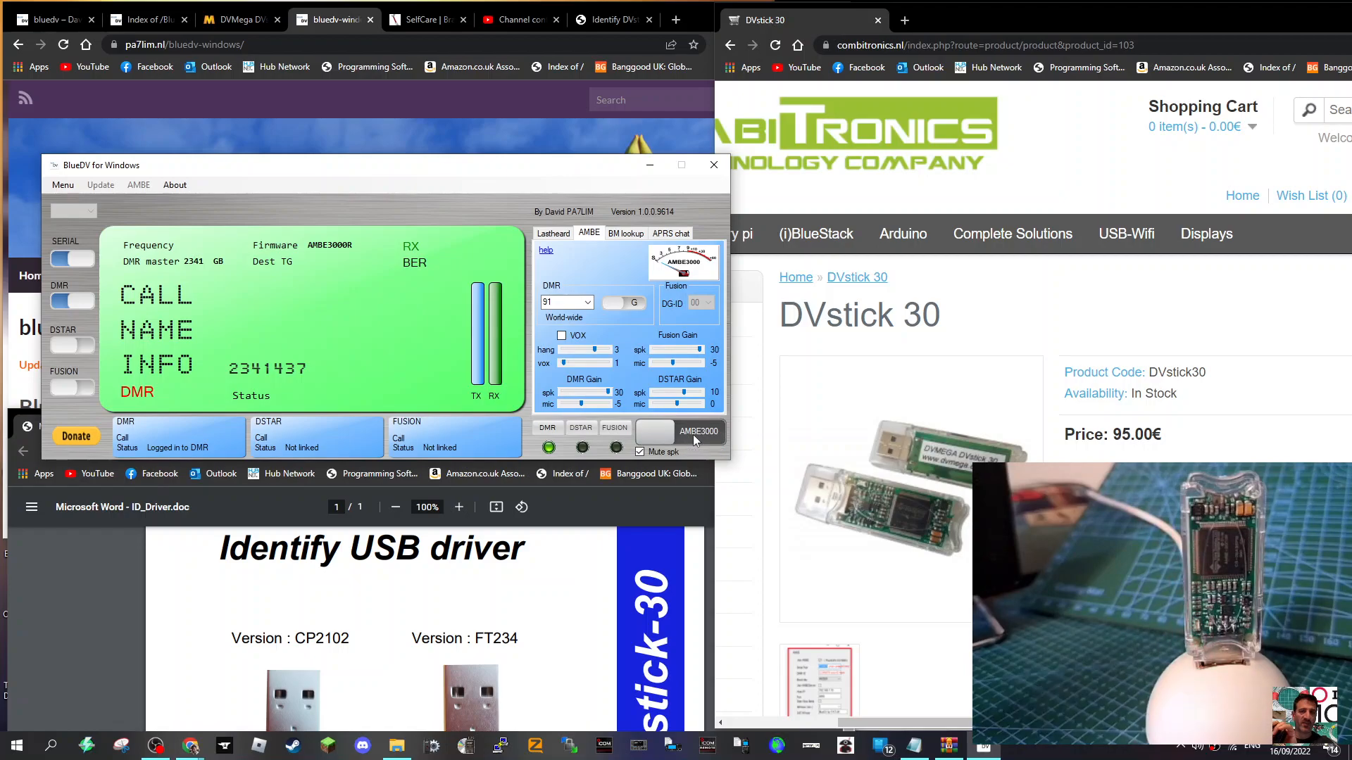